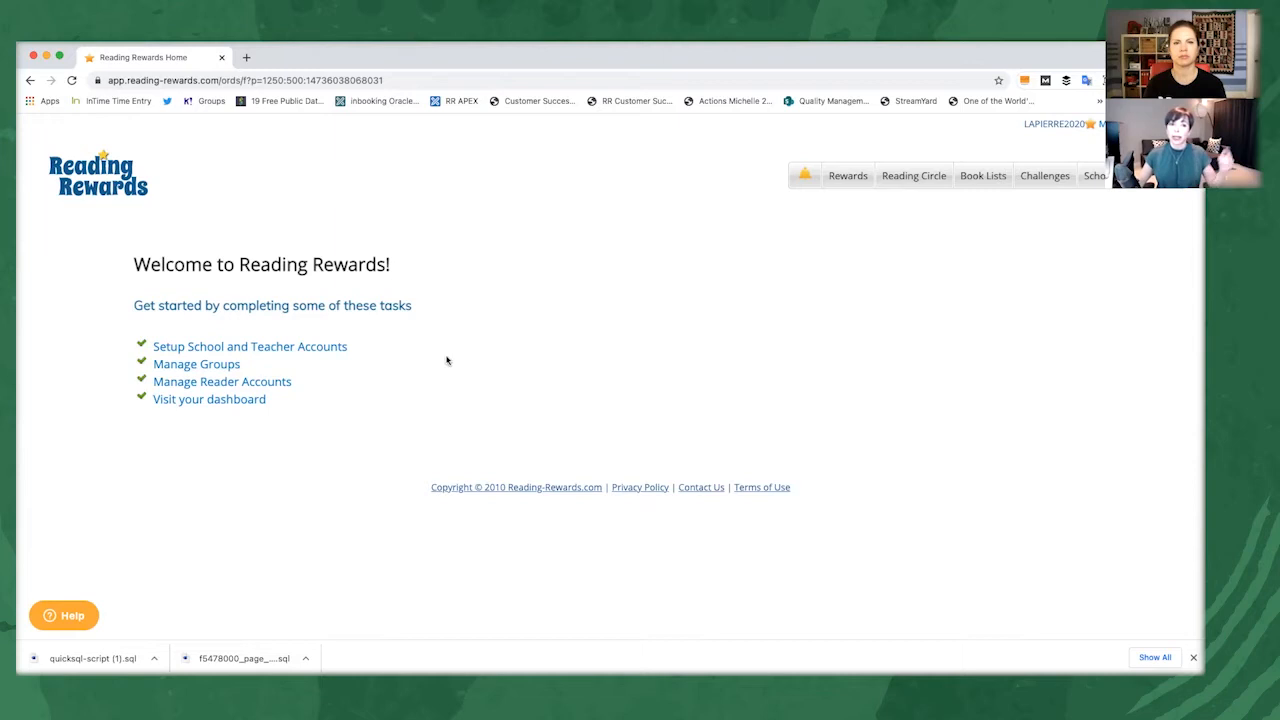
{"action": "mouse_move", "coordinate": [473, 375]}
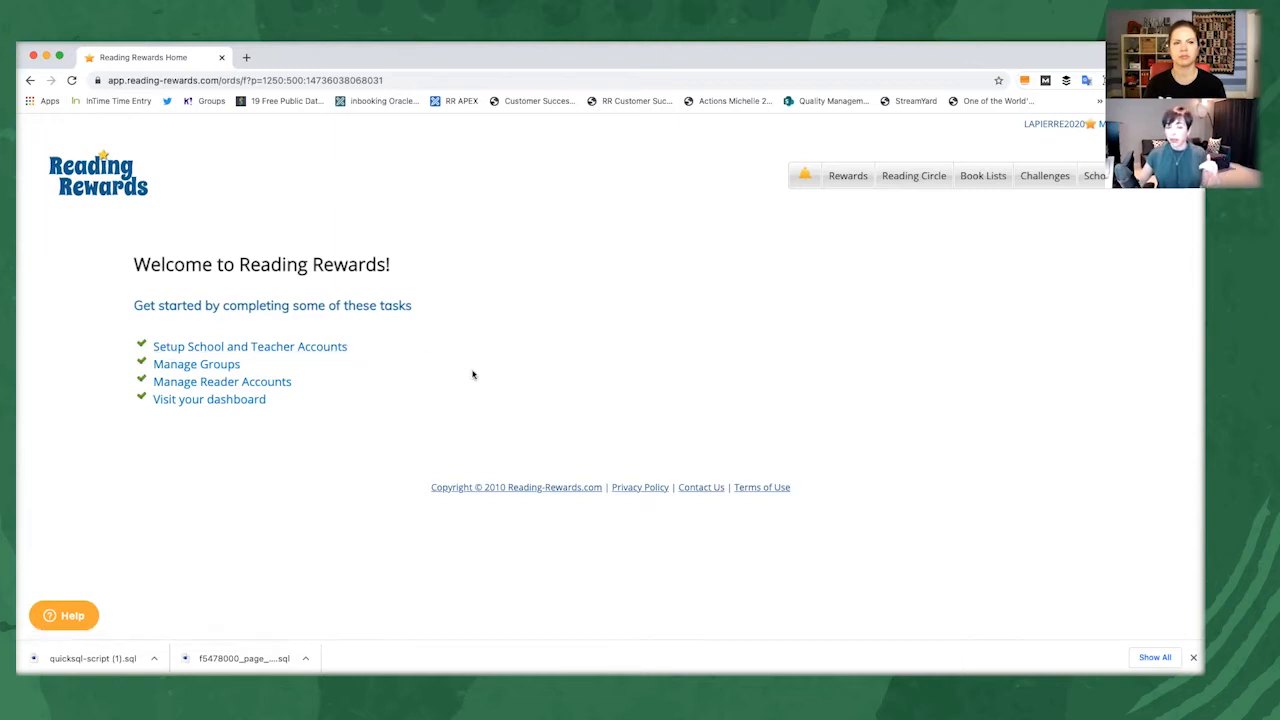
{"action": "mouse_move", "coordinate": [196, 364]}
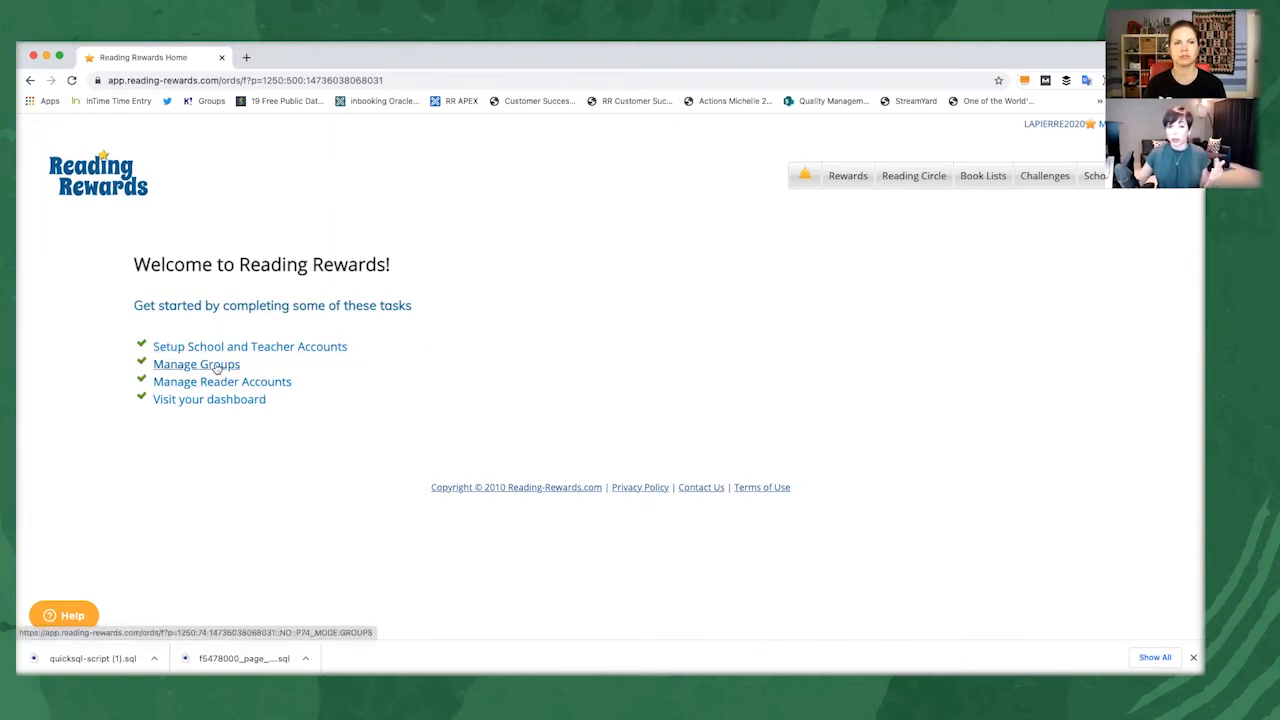
- Open Manage Groups and select Ms. Judy's Class from the My Groups table
{"action": "left_click", "coordinate": [196, 364]}
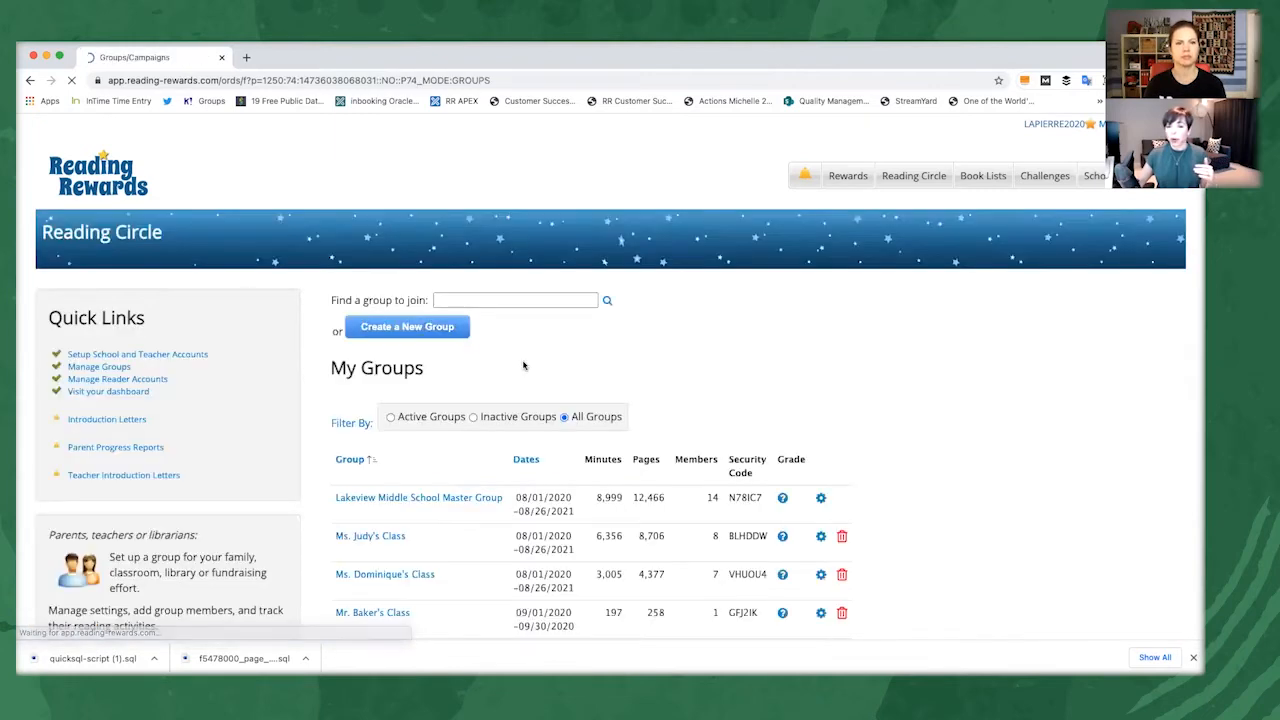
{"action": "scroll", "scroll_direction": "down", "scroll_amount": 3}
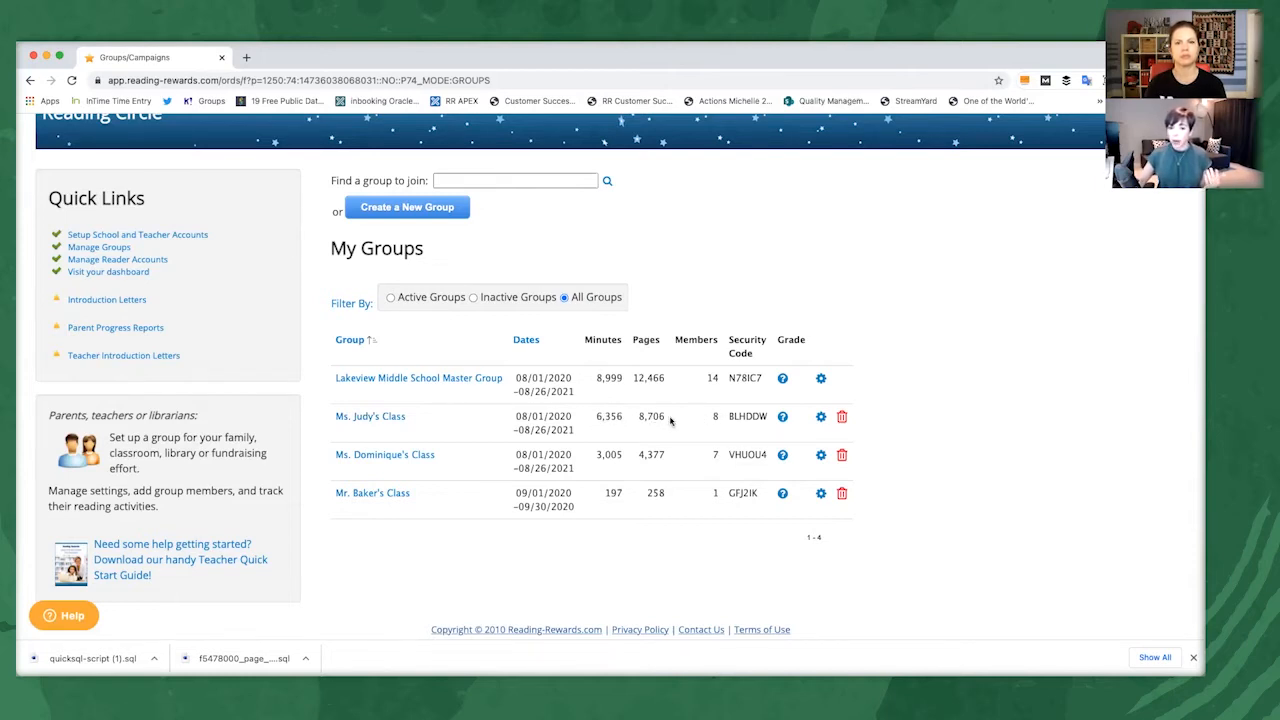
{"action": "left_click", "coordinate": [370, 416]}
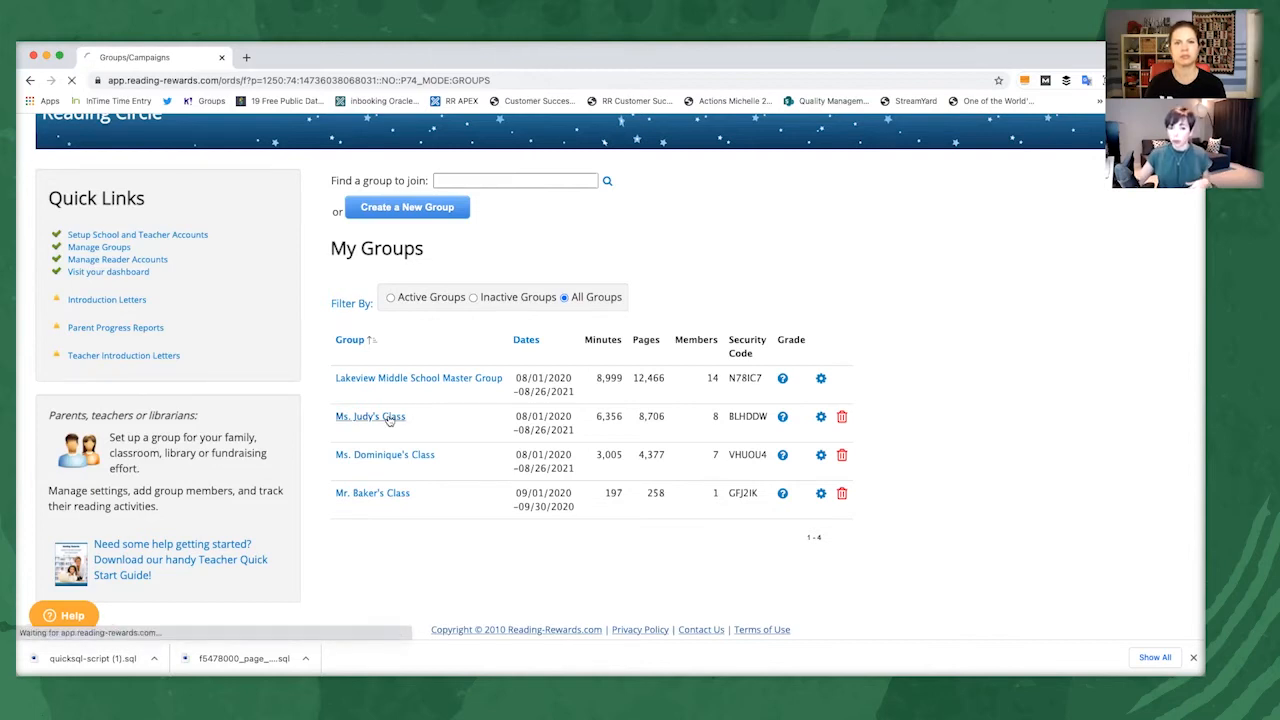
{"action": "left_click", "coordinate": [369, 416]}
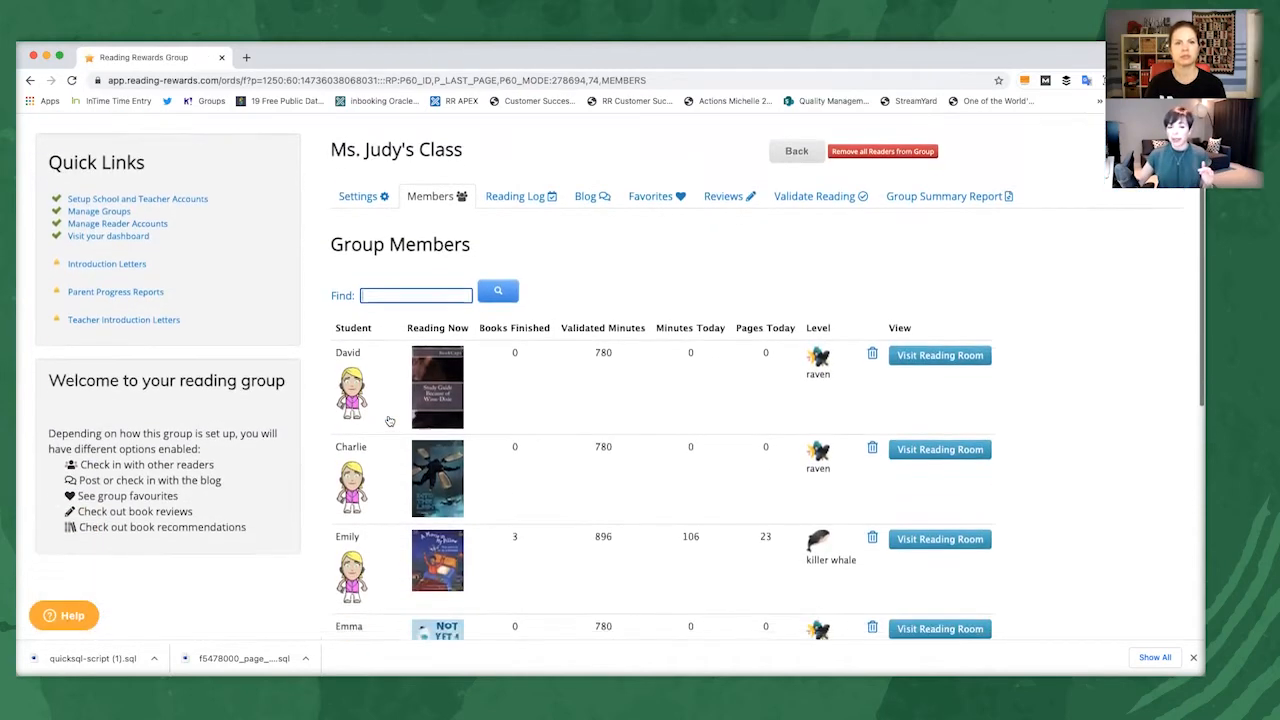
{"action": "scroll", "scroll_direction": "down", "scroll_amount": 3}
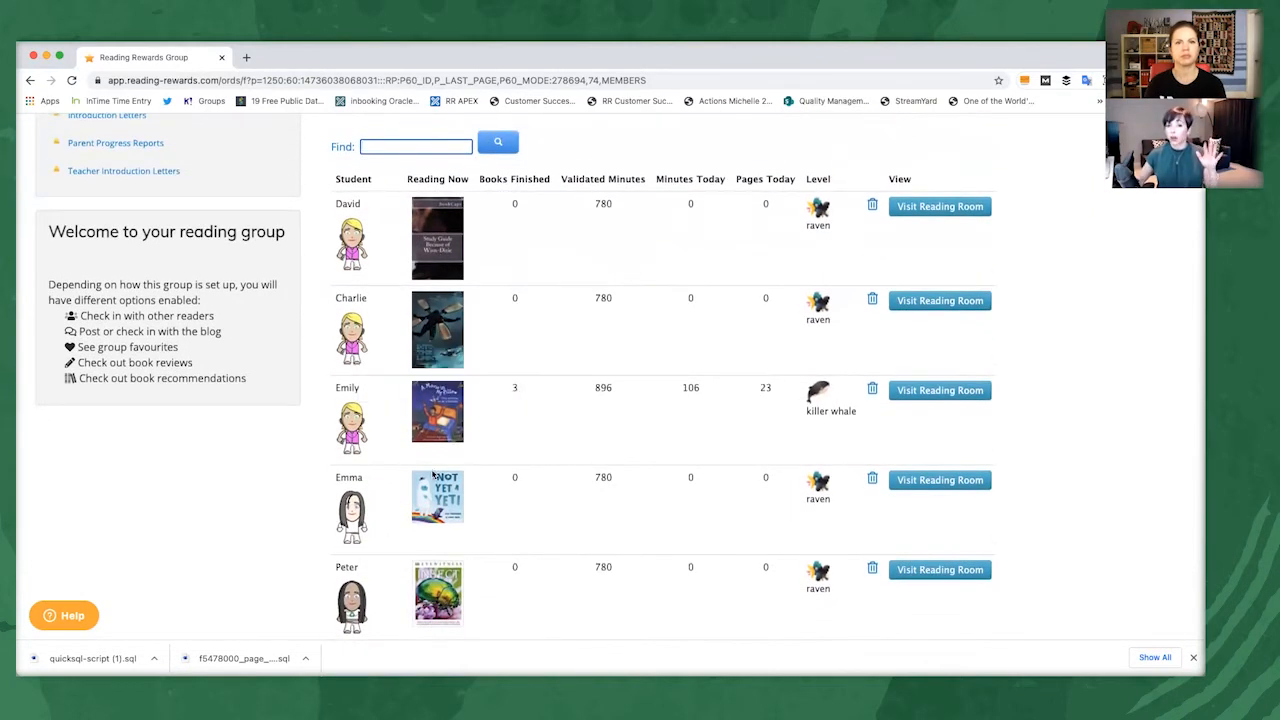
{"action": "mouse_move", "coordinate": [437, 230]}
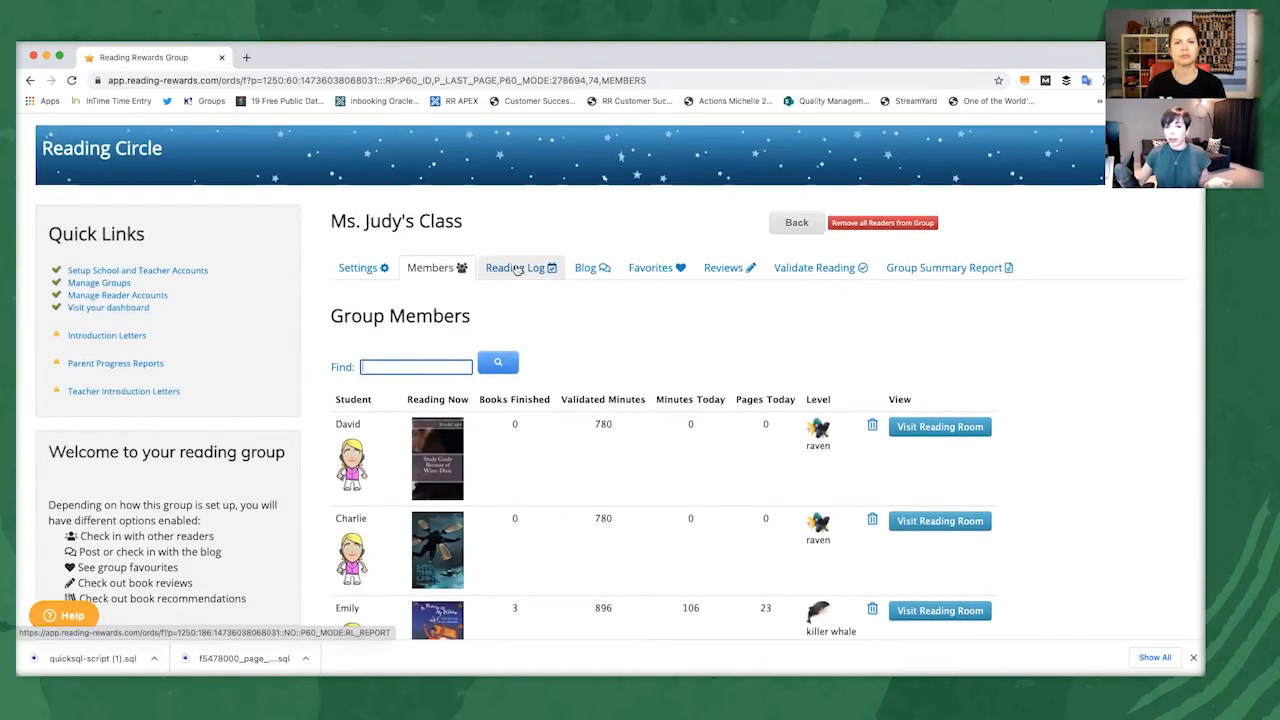
- Open the Reading Log tab and scroll through Charlie's validated Tron: Legacy entries
{"action": "left_click", "coordinate": [515, 267]}
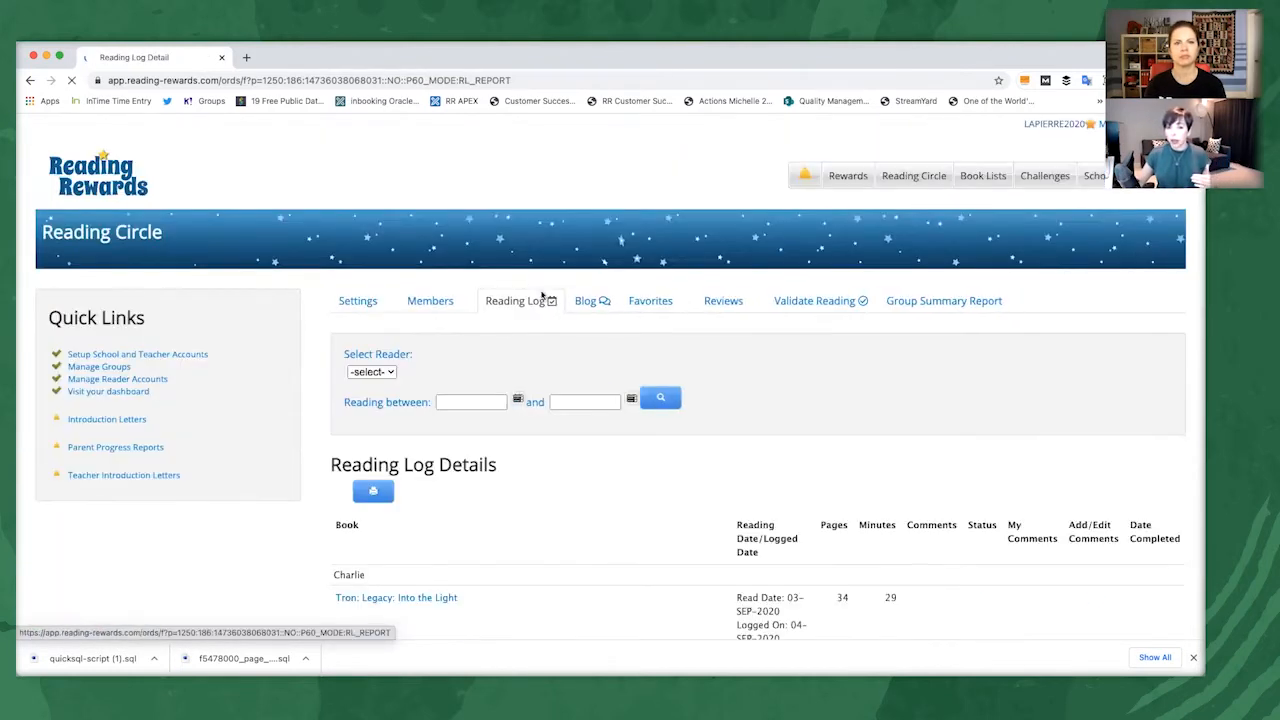
{"action": "scroll", "scroll_direction": "down", "scroll_amount": 3}
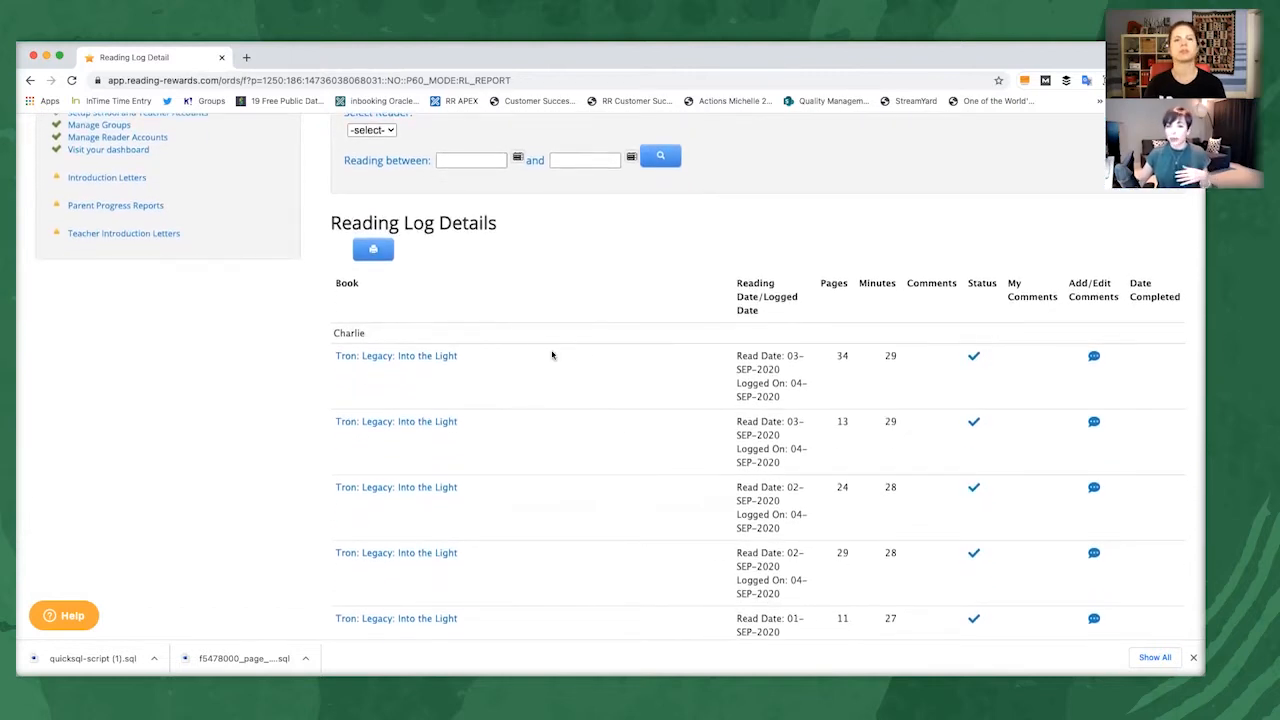
{"action": "mouse_move", "coordinate": [586, 347]}
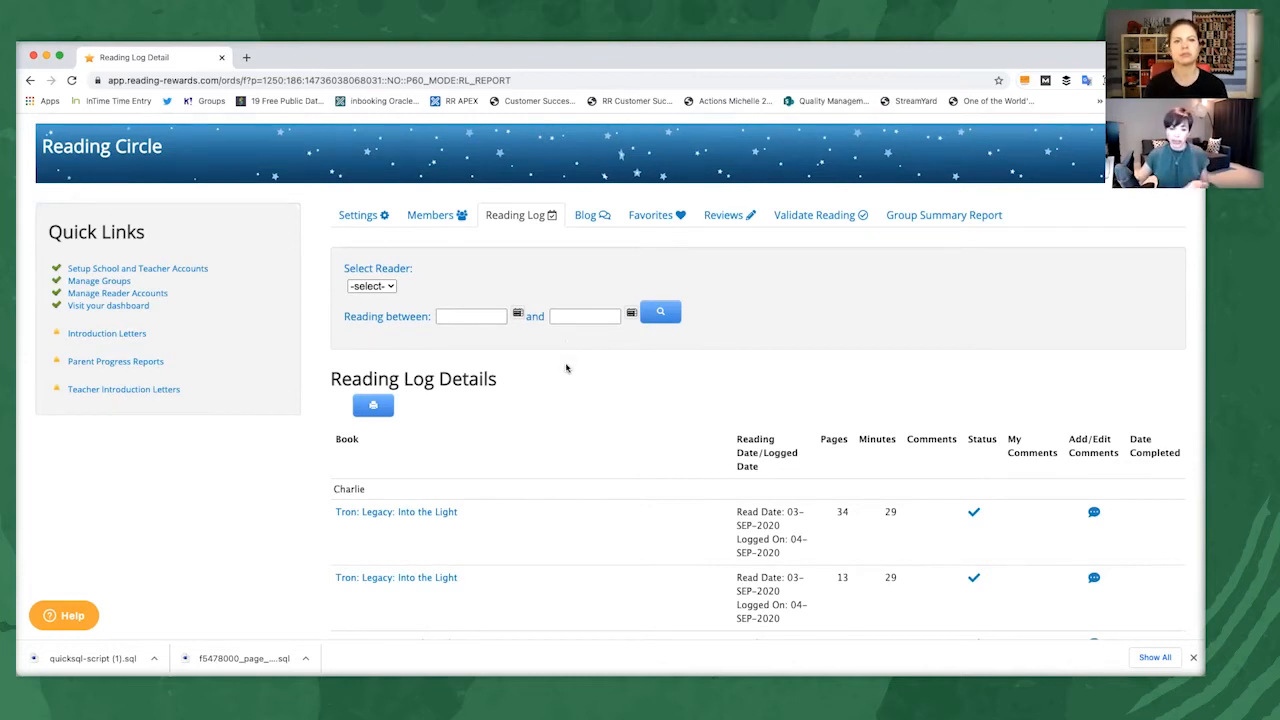
- Browse the Favorites shelf of members' books, then view the group's book reviews
{"action": "left_click", "coordinate": [650, 214]}
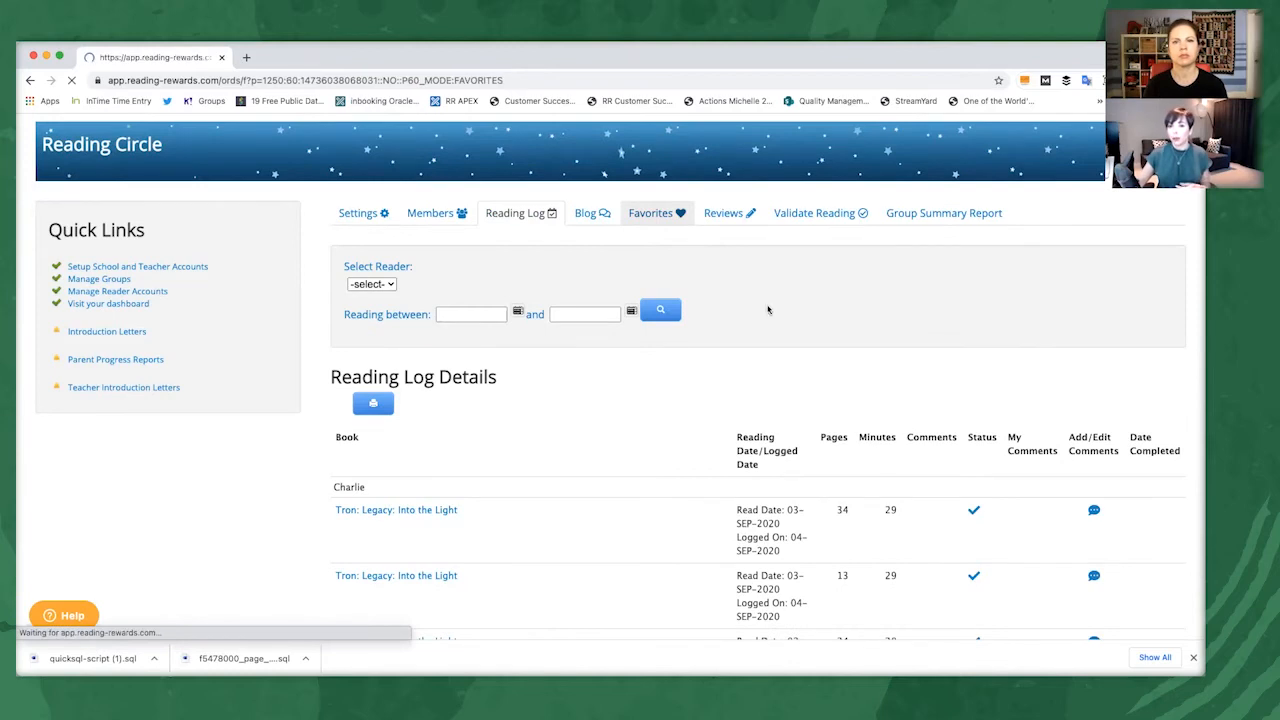
{"action": "left_click", "coordinate": [650, 212]}
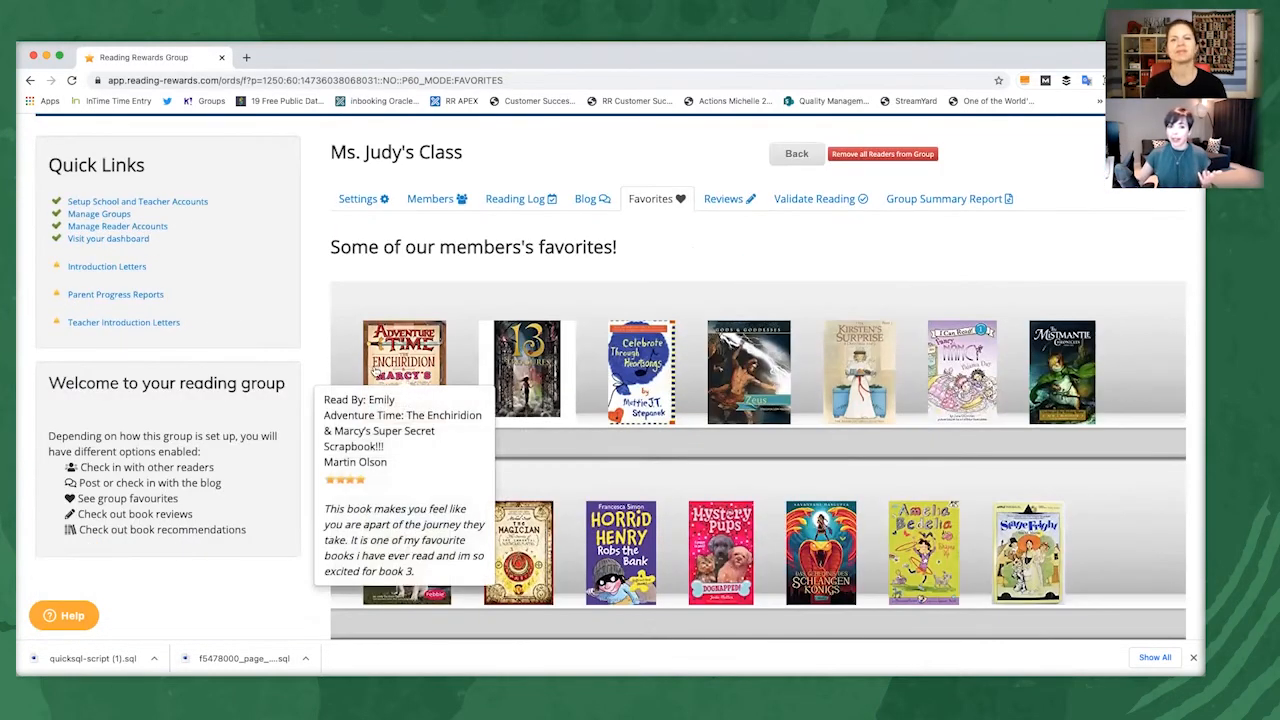
{"action": "mouse_move", "coordinate": [637, 370]}
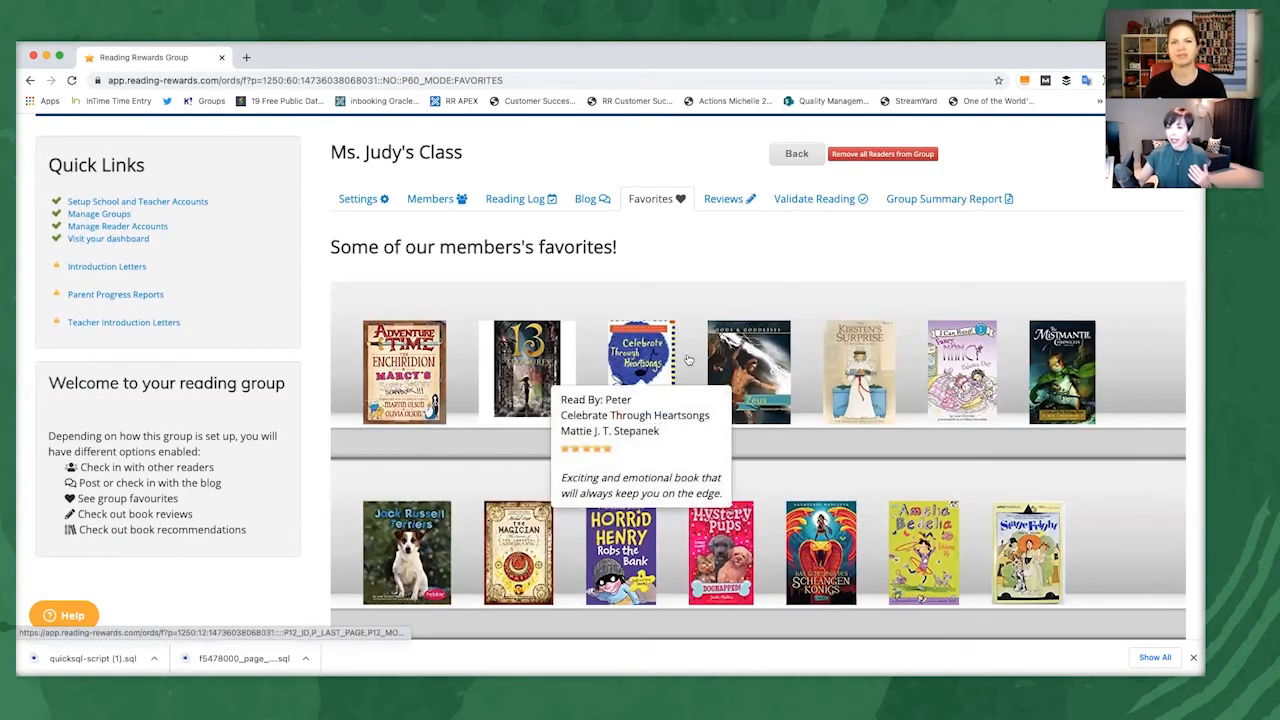
{"action": "scroll", "scroll_direction": "down", "scroll_amount": 3}
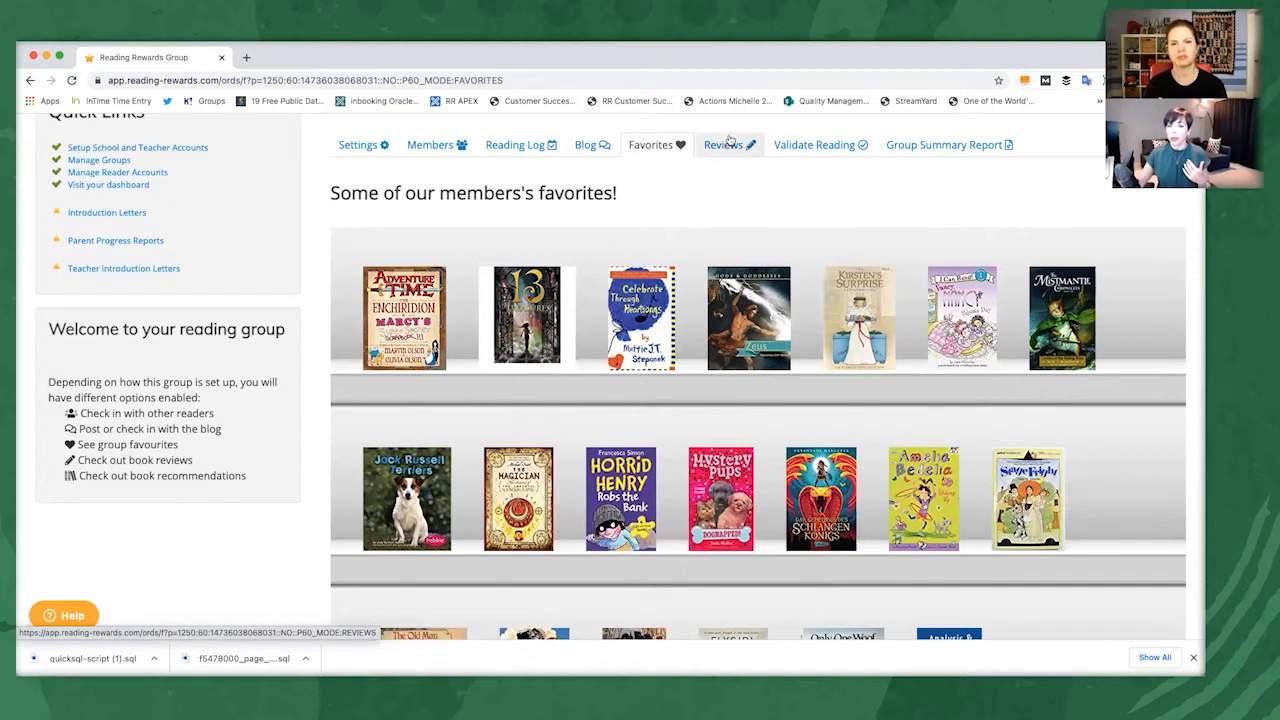
{"action": "left_click", "coordinate": [724, 144]}
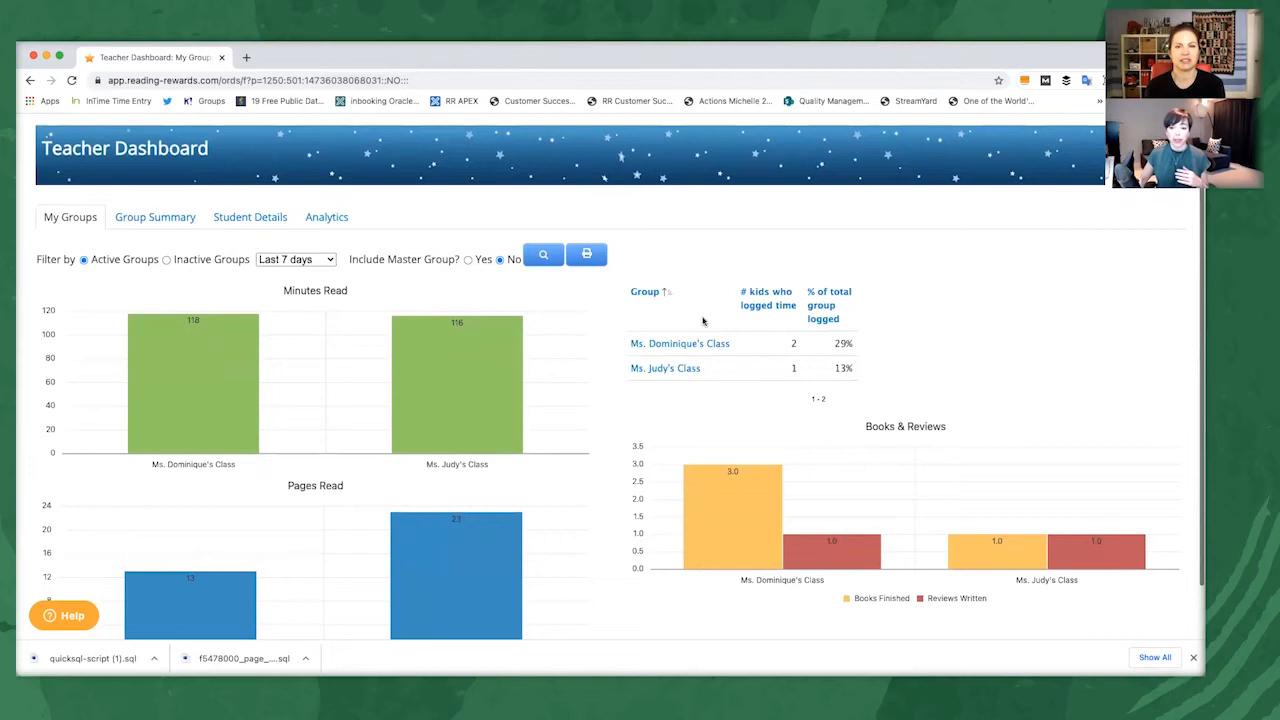
- Check Ms. Judy's Class minutes read, then switch to the Group Summary view
{"action": "scroll", "scroll_direction": "down", "scroll_amount": 3}
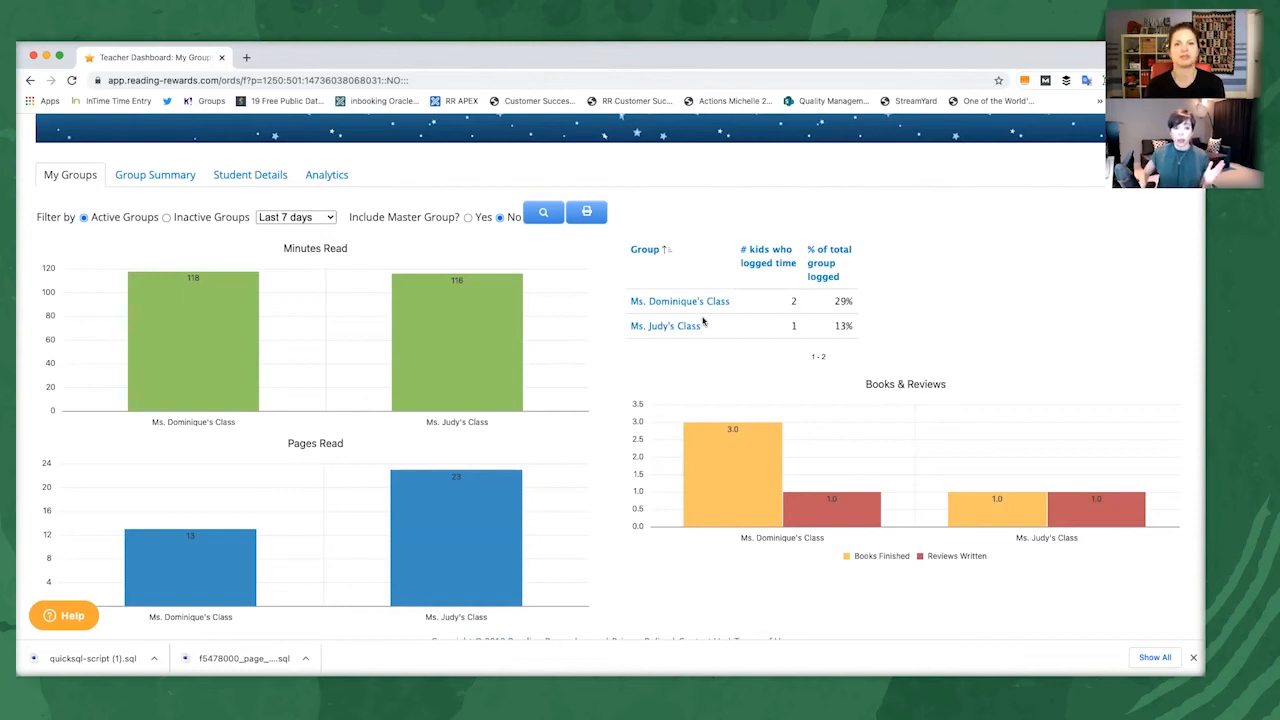
{"action": "mouse_move", "coordinate": [493, 343]}
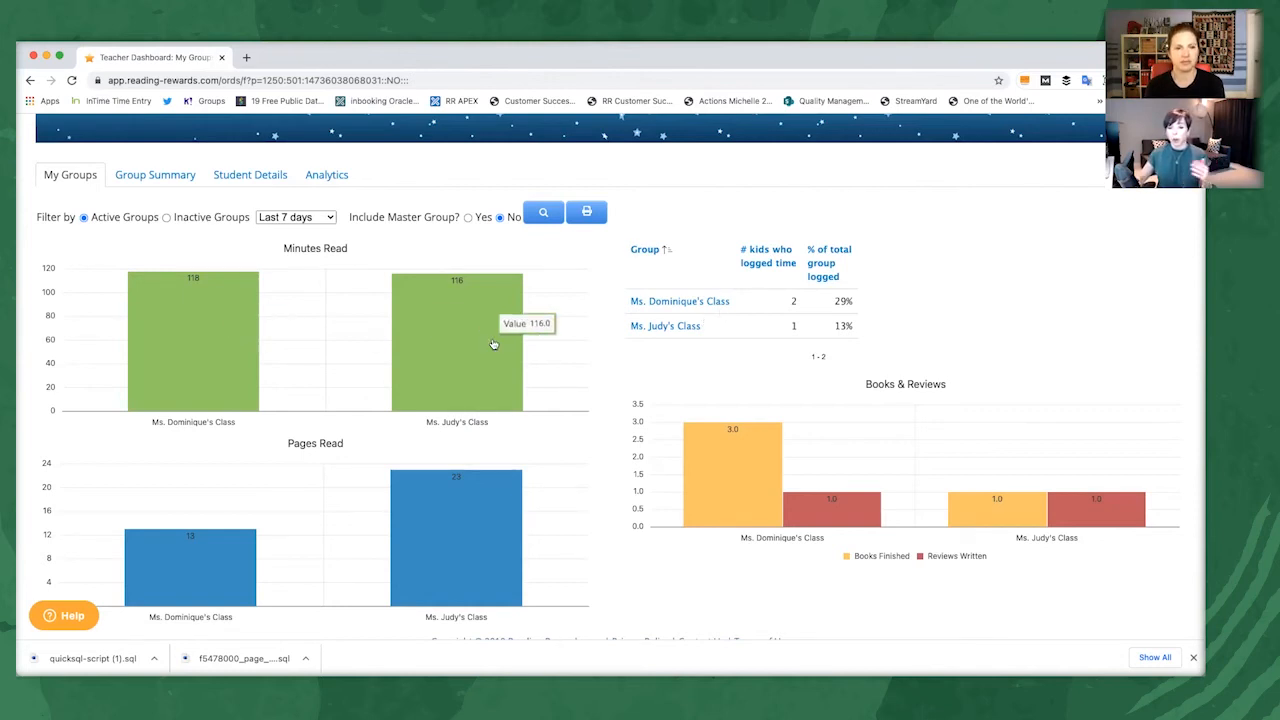
{"action": "left_click", "coordinate": [295, 217]}
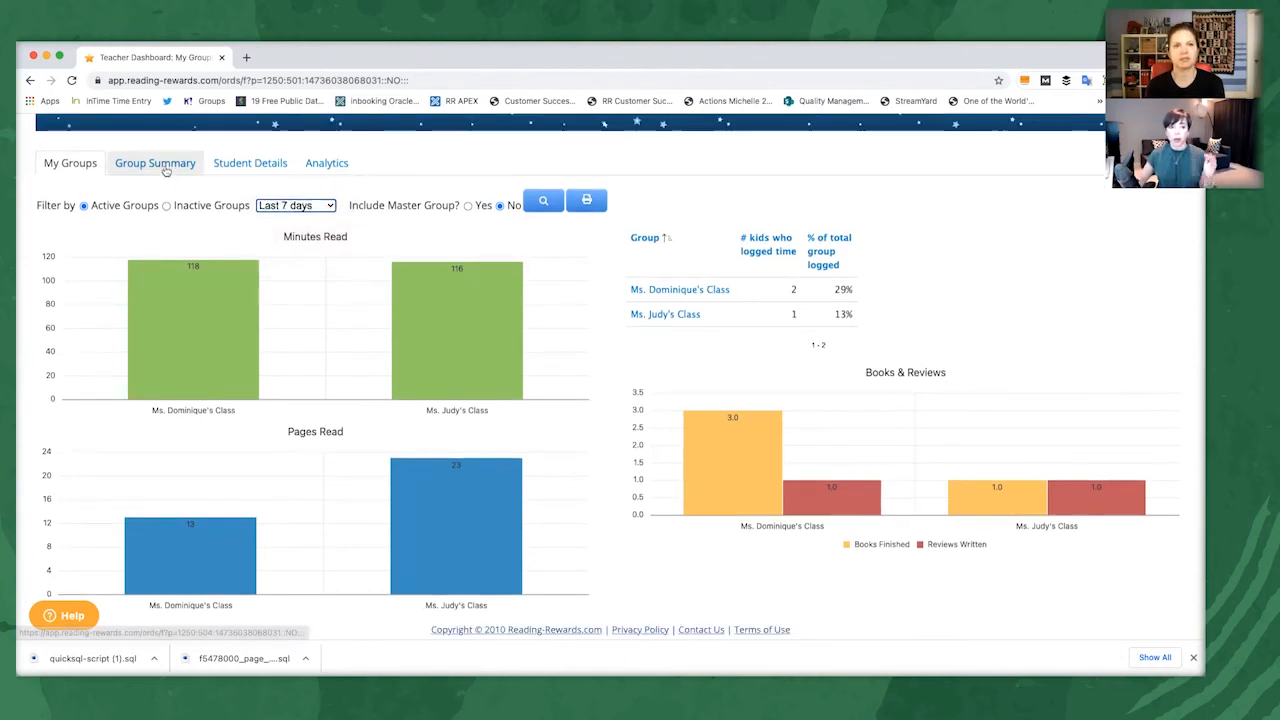
{"action": "left_click", "coordinate": [155, 163]}
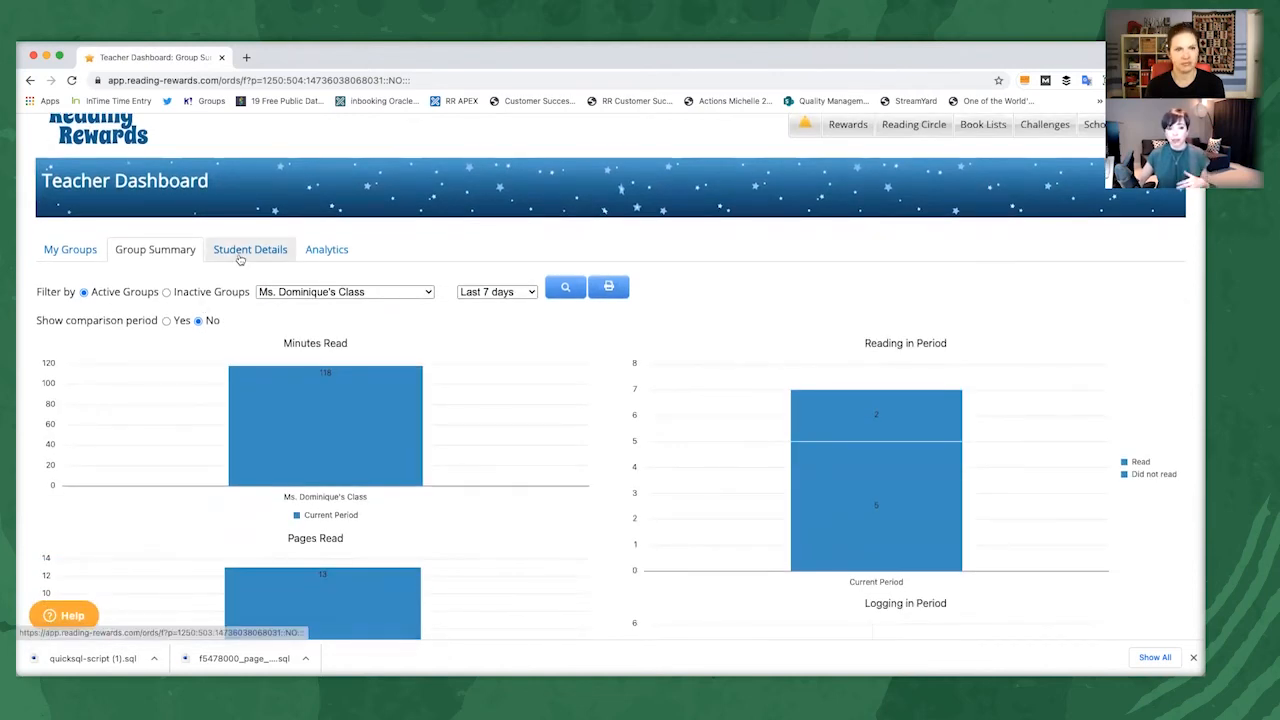
{"action": "mouse_move", "coordinate": [551, 430]}
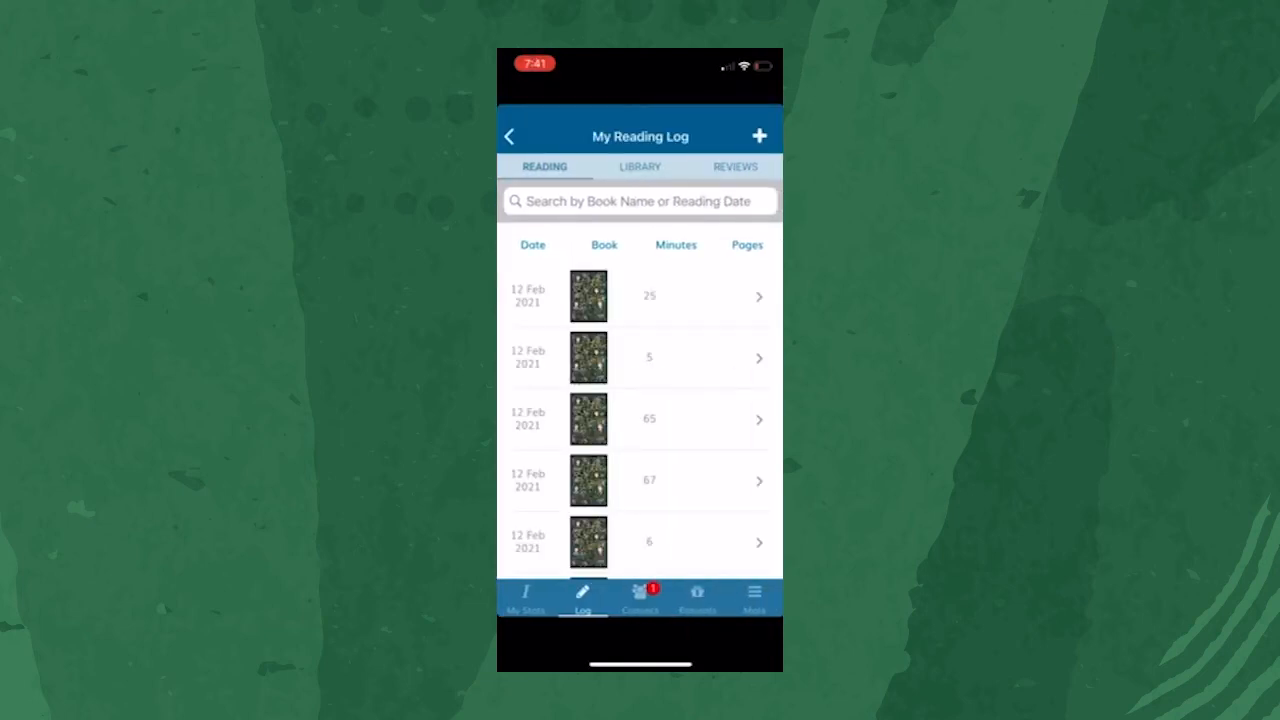
- View the student's book library and book reviews in the iOS app
{"action": "left_click", "coordinate": [640, 167]}
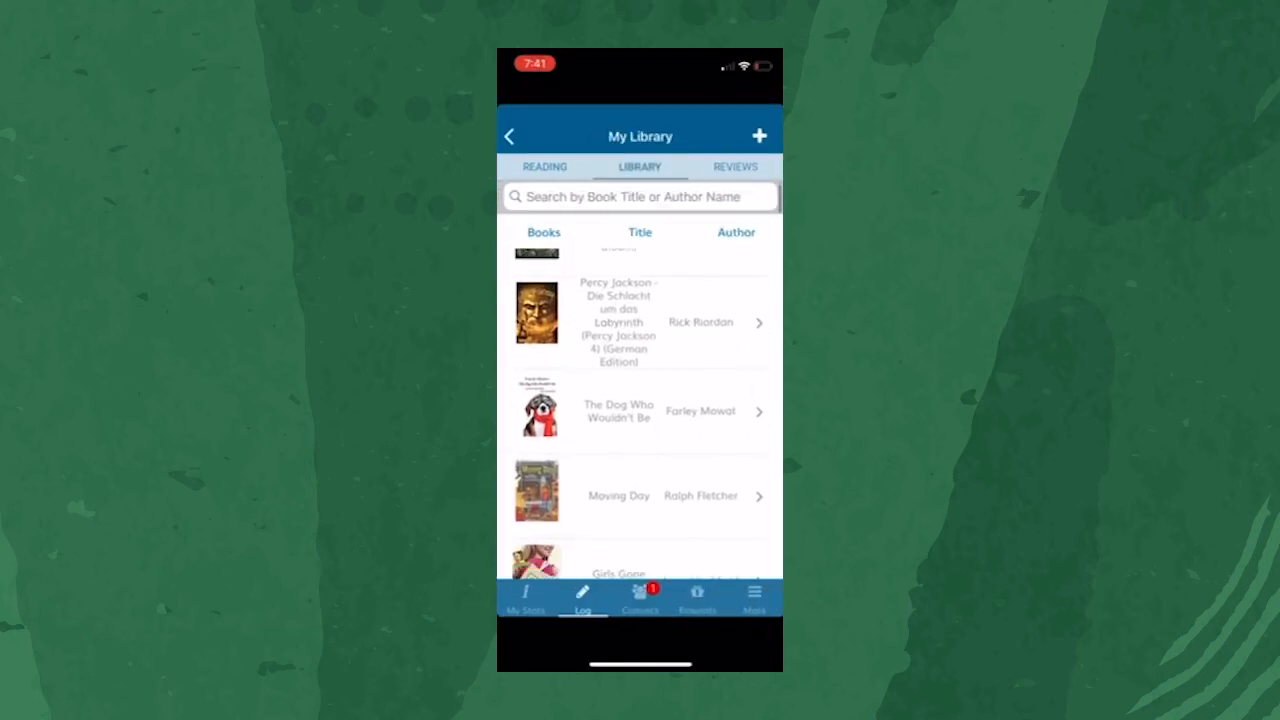
{"action": "scroll", "scroll_direction": "down", "scroll_amount": 3}
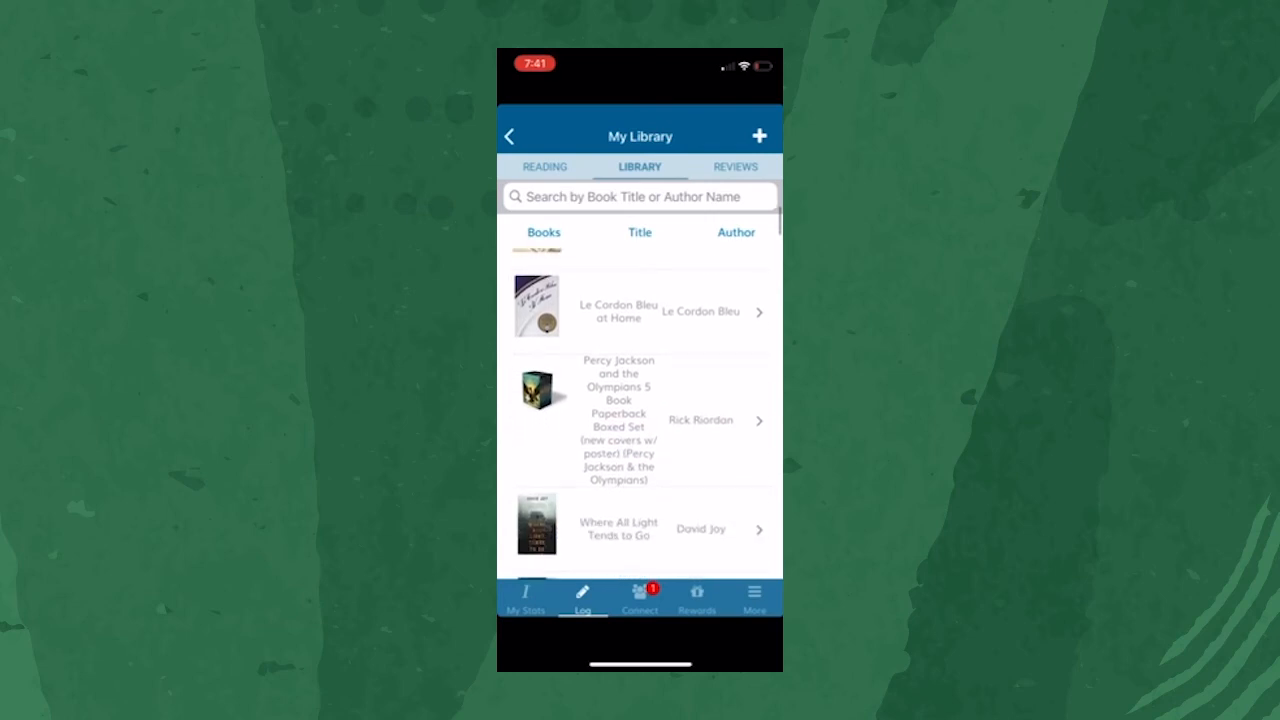
{"action": "left_click", "coordinate": [735, 167]}
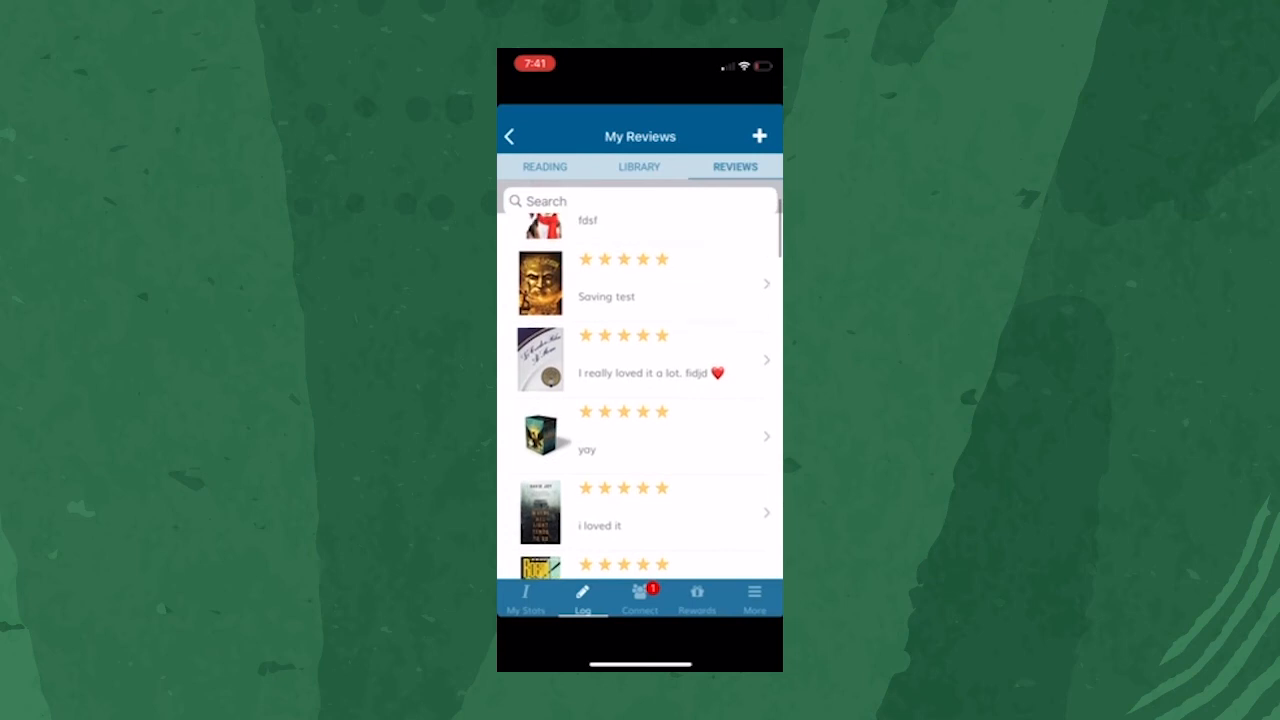
- Buy an item from the rewards store with reading miles
{"action": "left_click", "coordinate": [697, 597]}
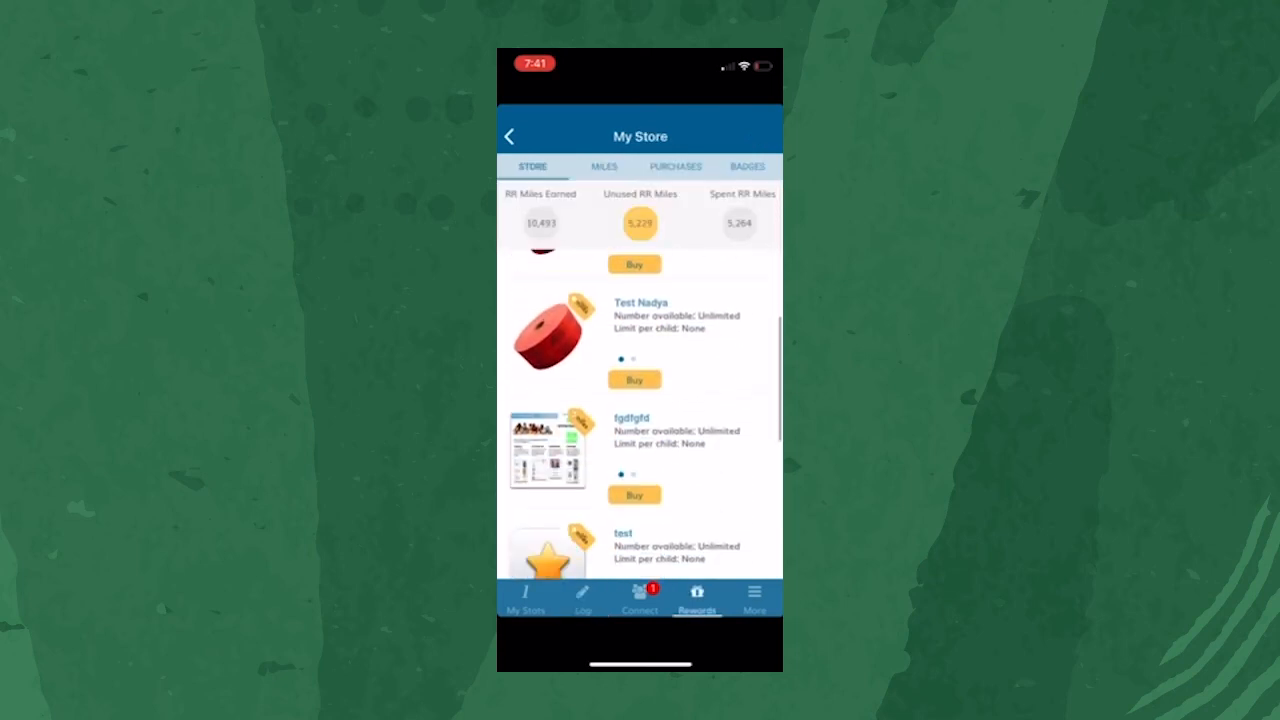
{"action": "scroll", "scroll_direction": "down", "scroll_amount": 3}
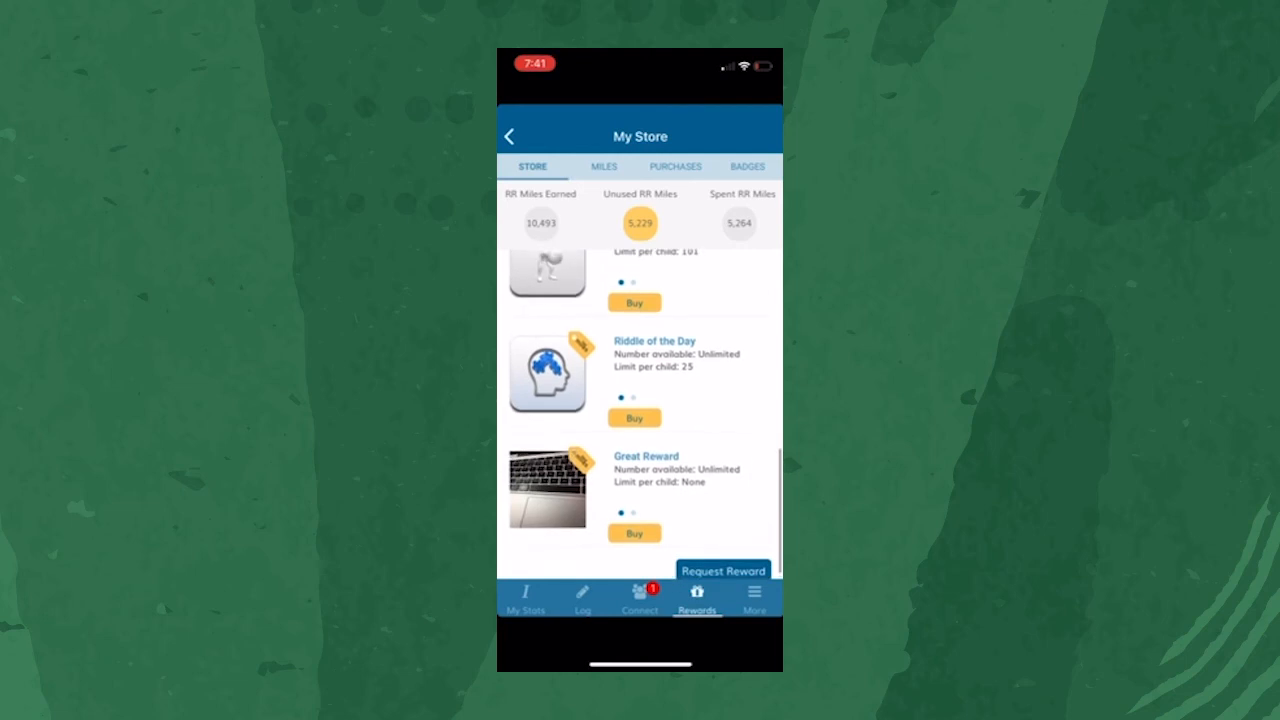
{"action": "left_click", "coordinate": [634, 417]}
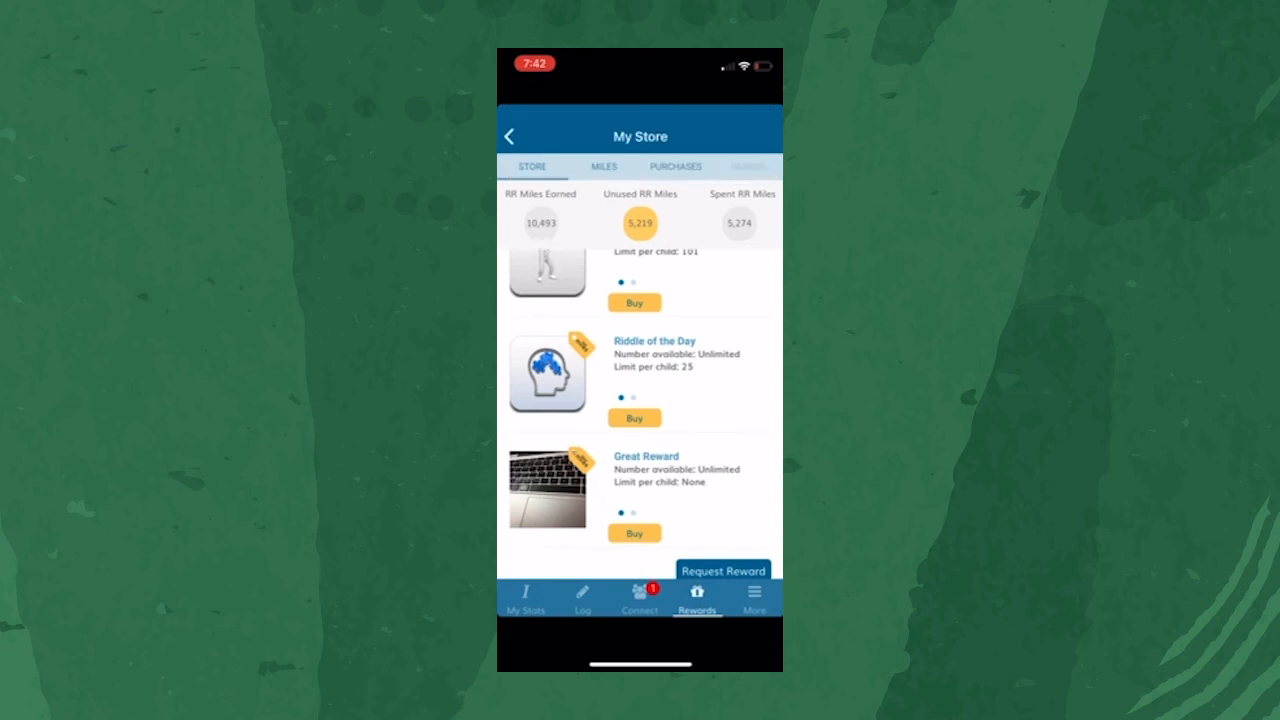
- Browse the student's earned badges and friends list
{"action": "left_click", "coordinate": [748, 166]}
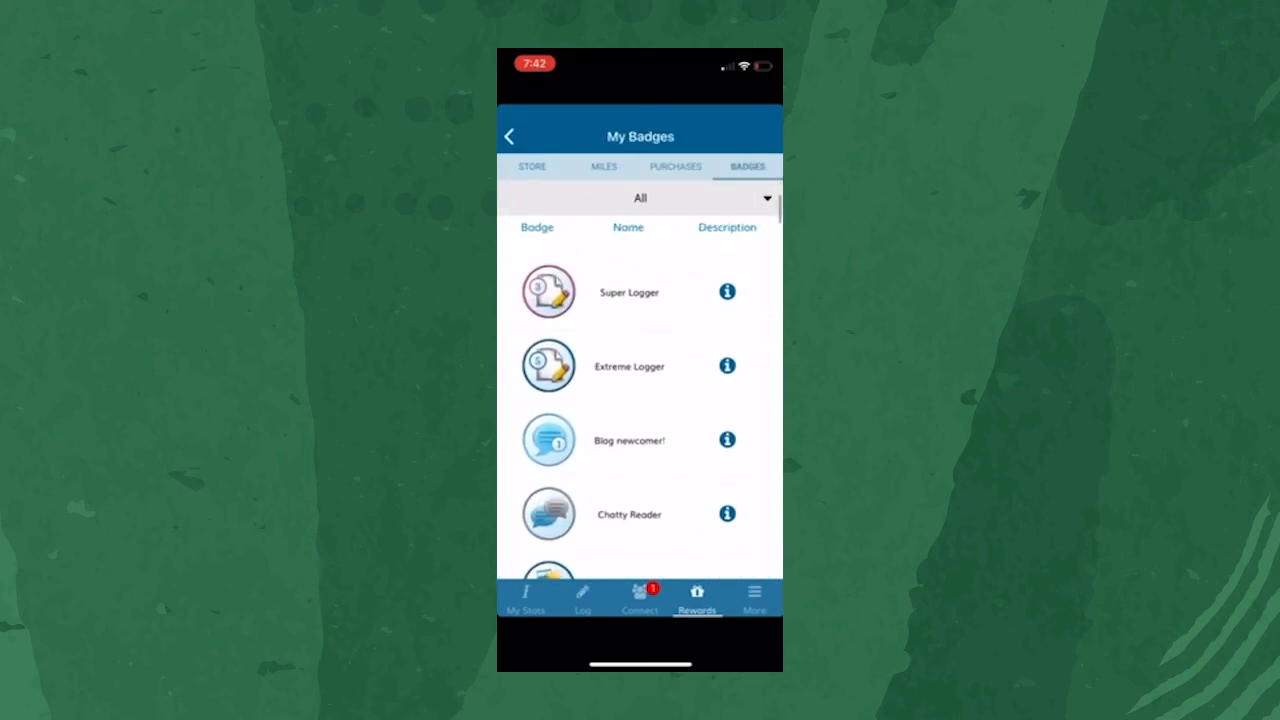
{"action": "scroll", "scroll_direction": "down", "scroll_amount": 3}
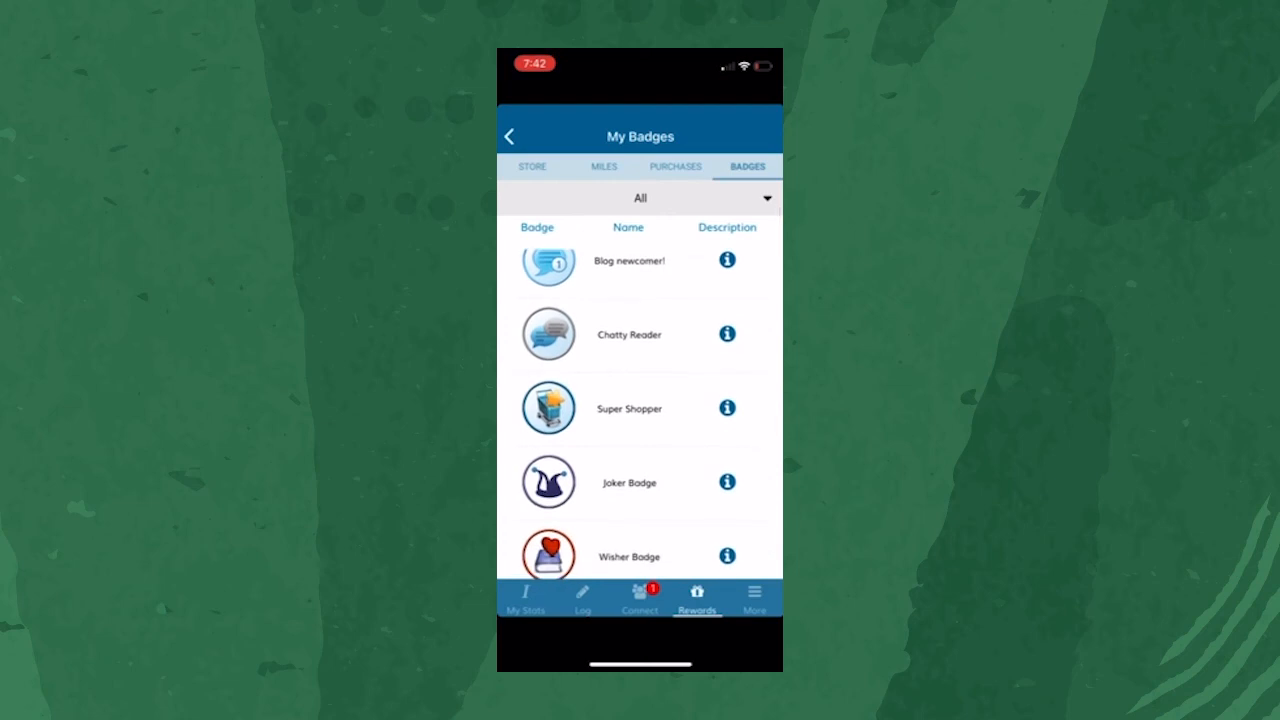
{"action": "left_click", "coordinate": [639, 595]}
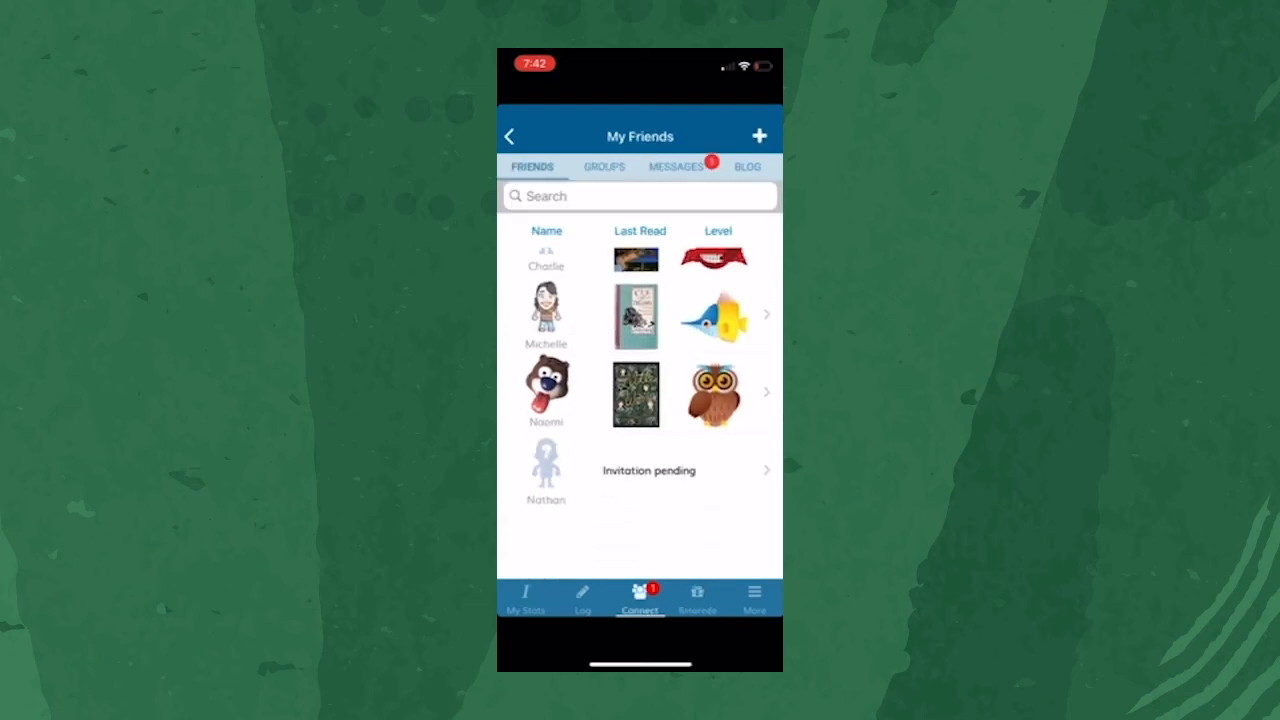
{"action": "left_click", "coordinate": [509, 136]}
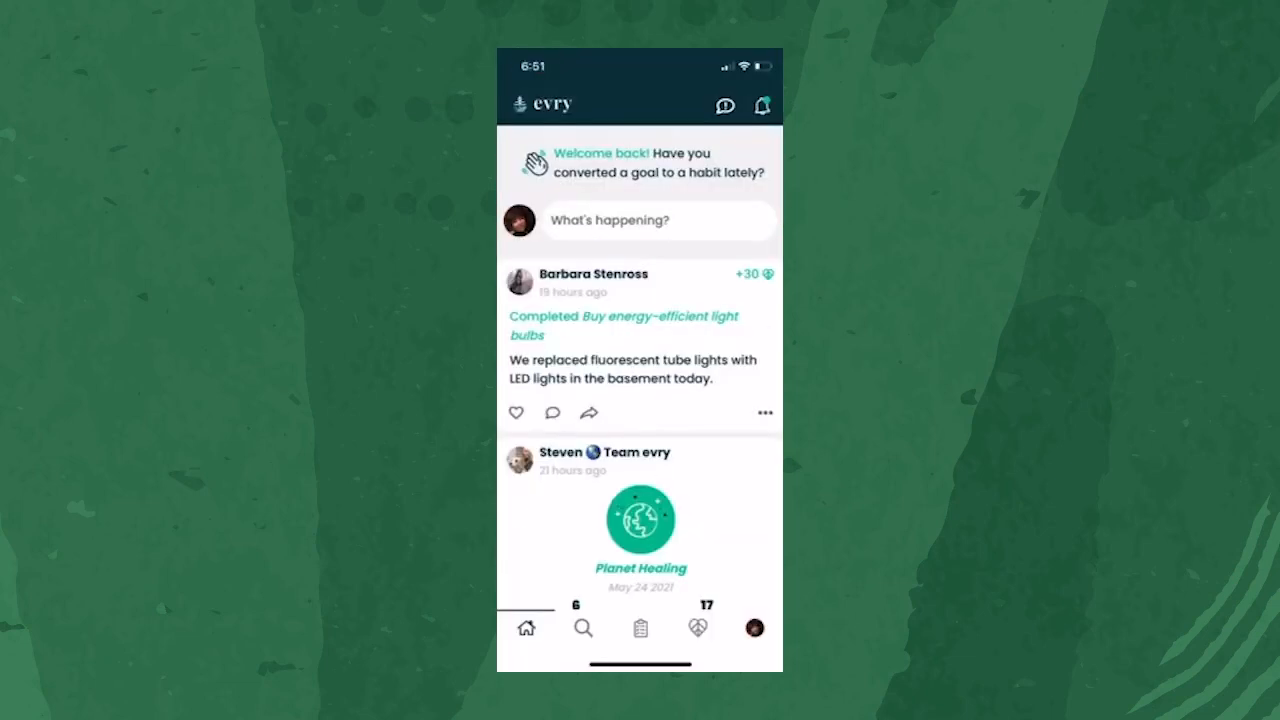
- Mark the No Plastic Day goal as done in evry and share the note
{"action": "scroll", "scroll_direction": "down", "scroll_amount": 3}
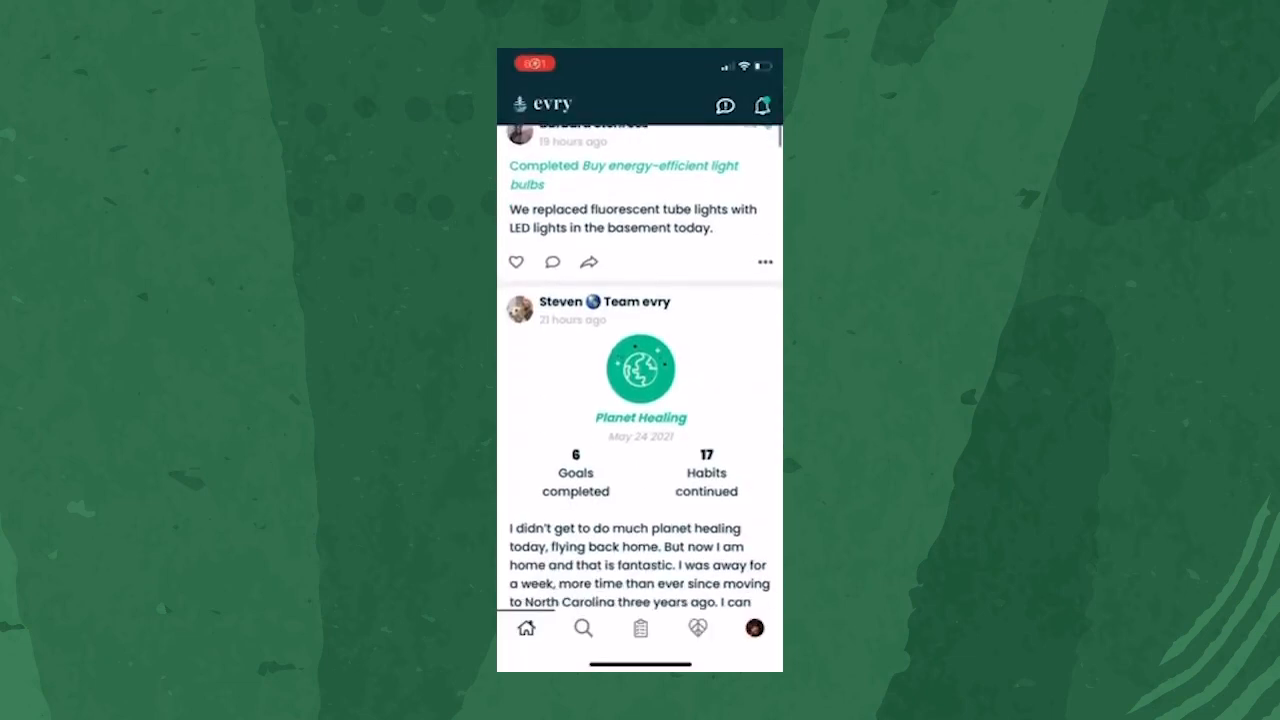
{"action": "scroll", "scroll_direction": "down", "scroll_amount": 3}
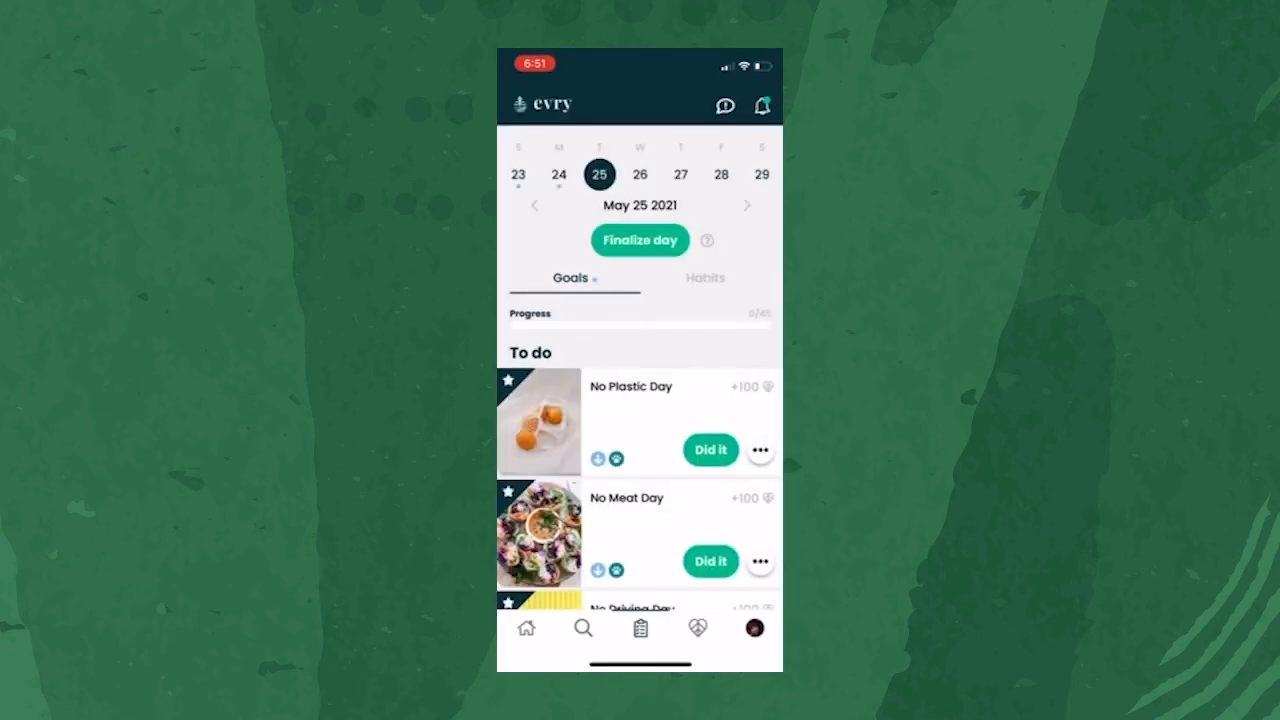
{"action": "left_click", "coordinate": [710, 450]}
{"action": "type", "text": "No plastic!"}
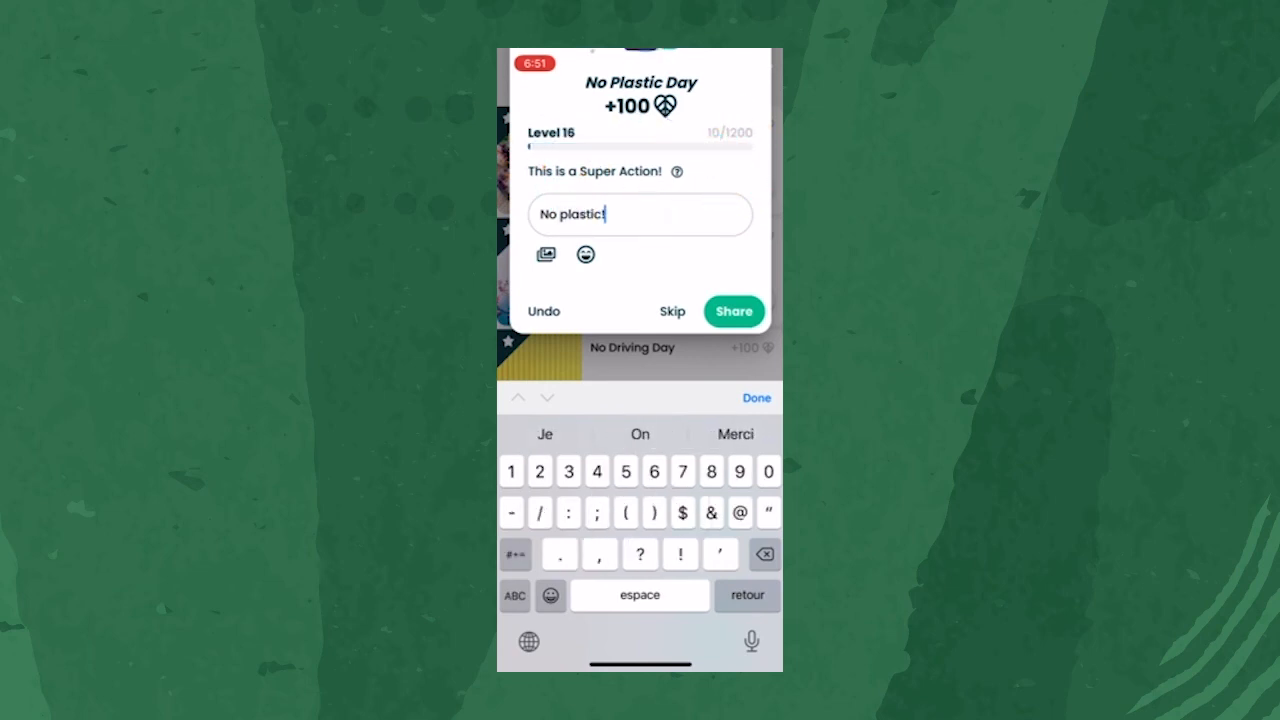
{"action": "left_click", "coordinate": [733, 311]}
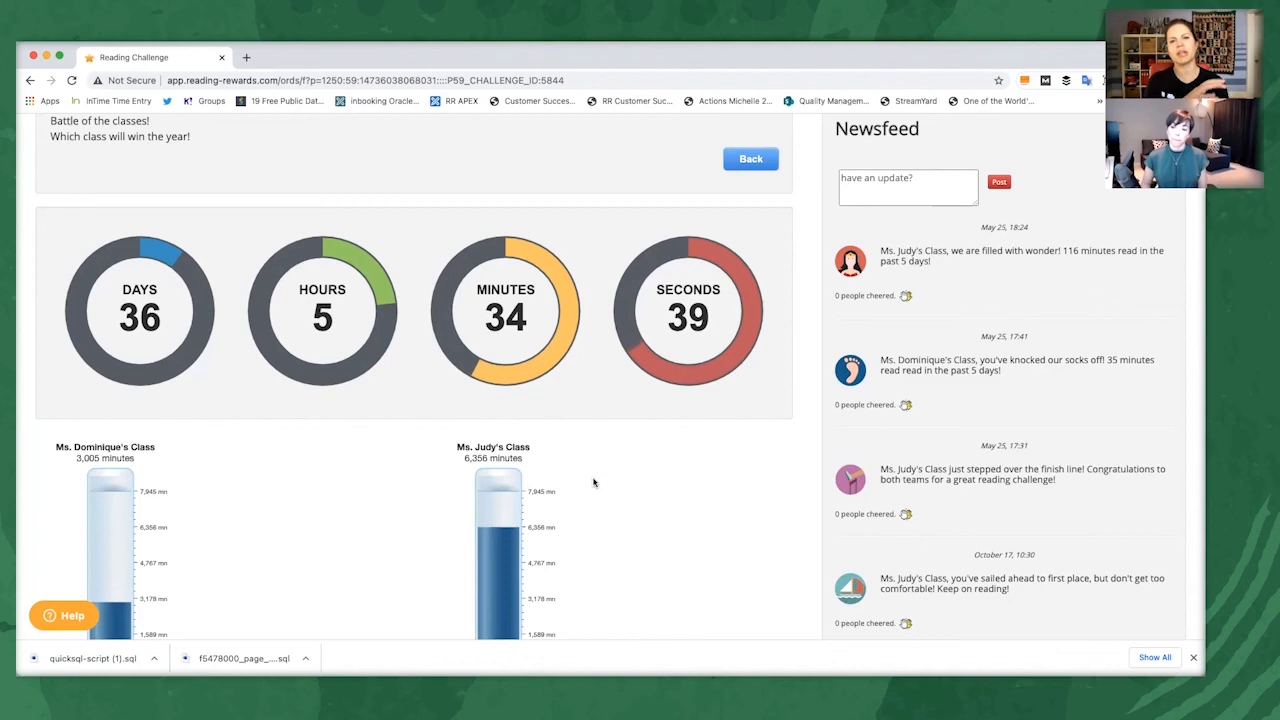
{"action": "scroll", "scroll_direction": "down", "scroll_amount": 3}
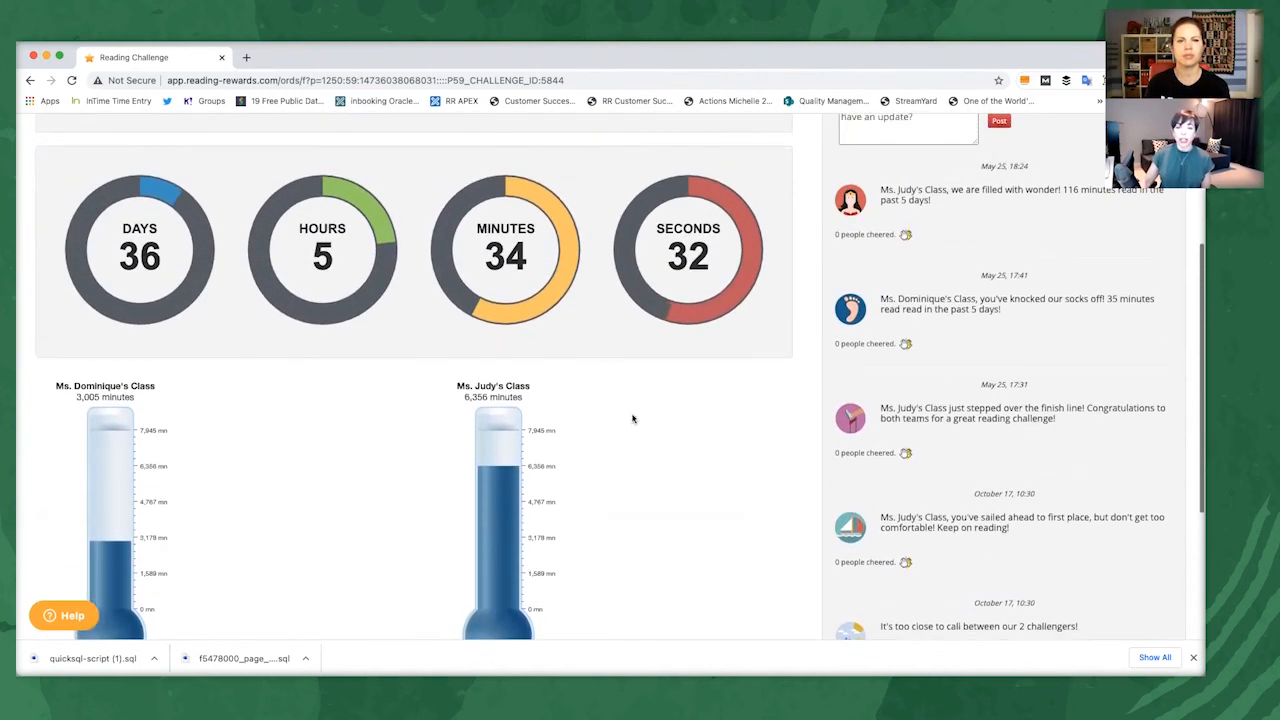
{"action": "scroll", "scroll_direction": "down", "scroll_amount": 3}
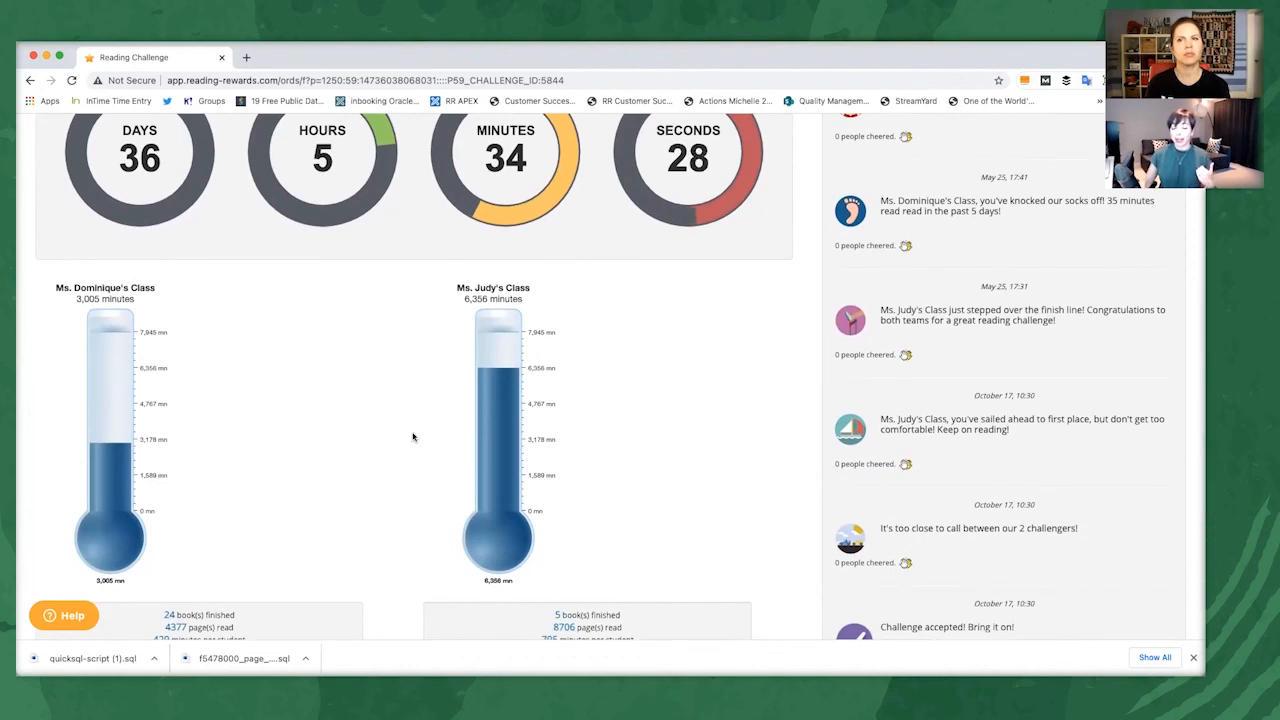
{"action": "mouse_move", "coordinate": [686, 436]}
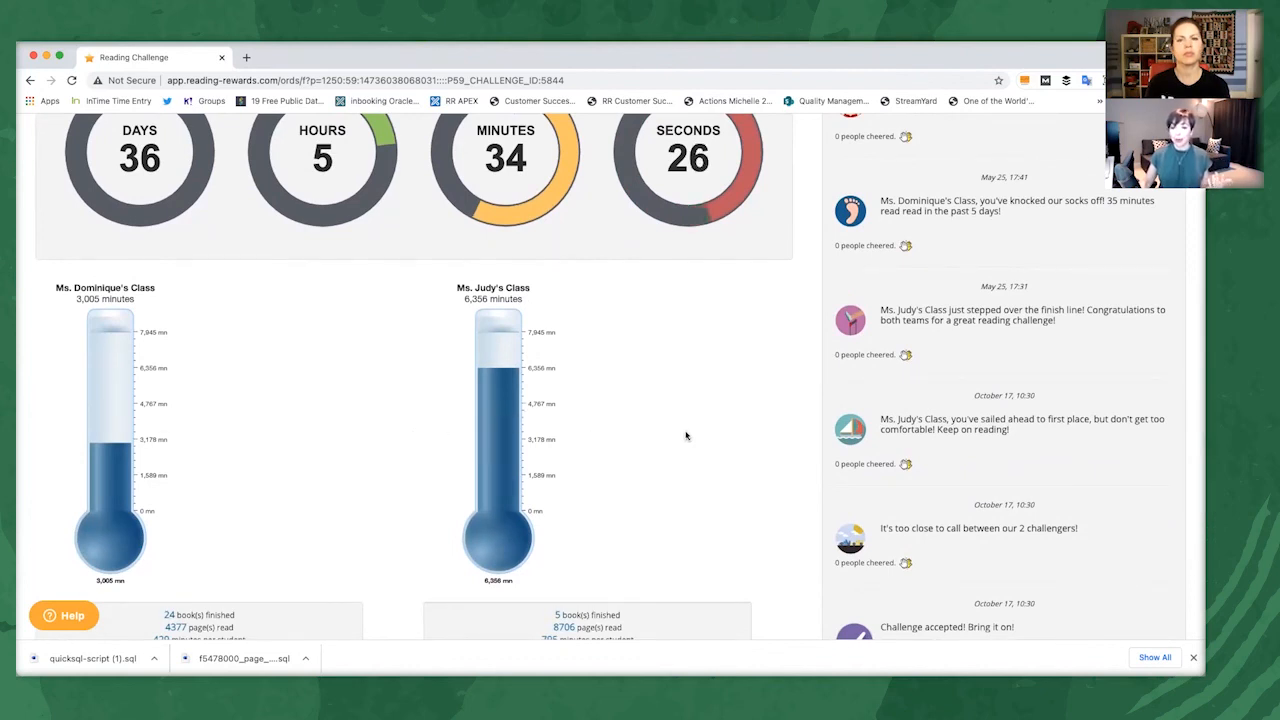